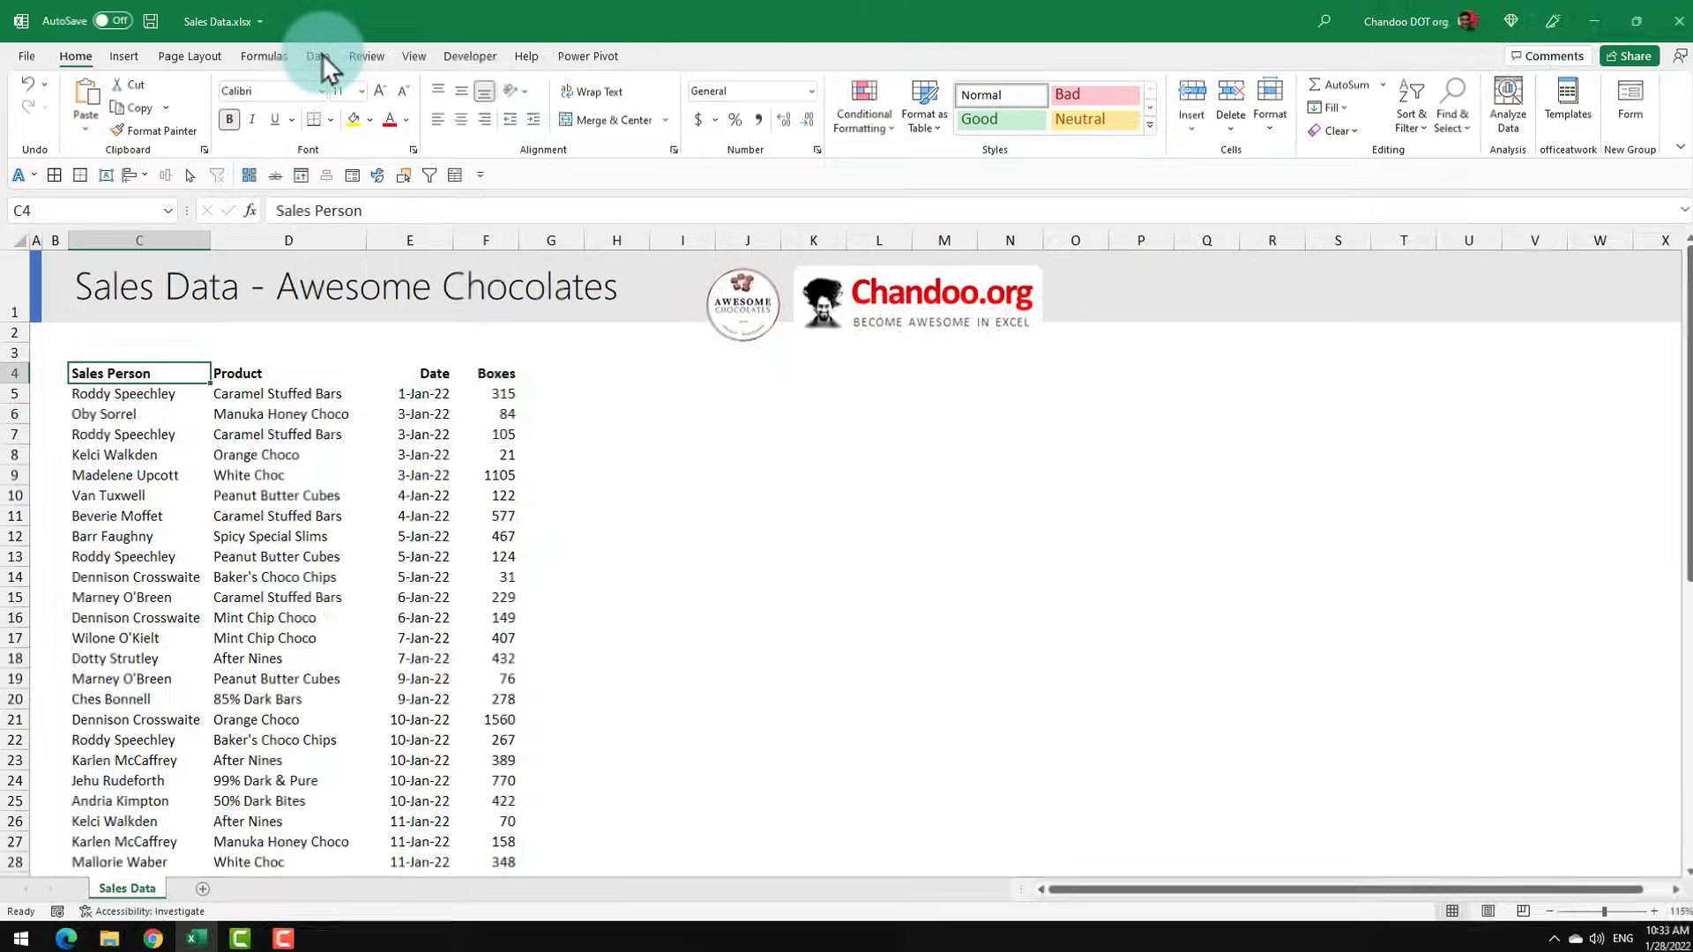
- Reveal the Get Data > From File choices, including From Workbook, on the Data ribbon
{"action": "left_click", "coordinate": [317, 56]}
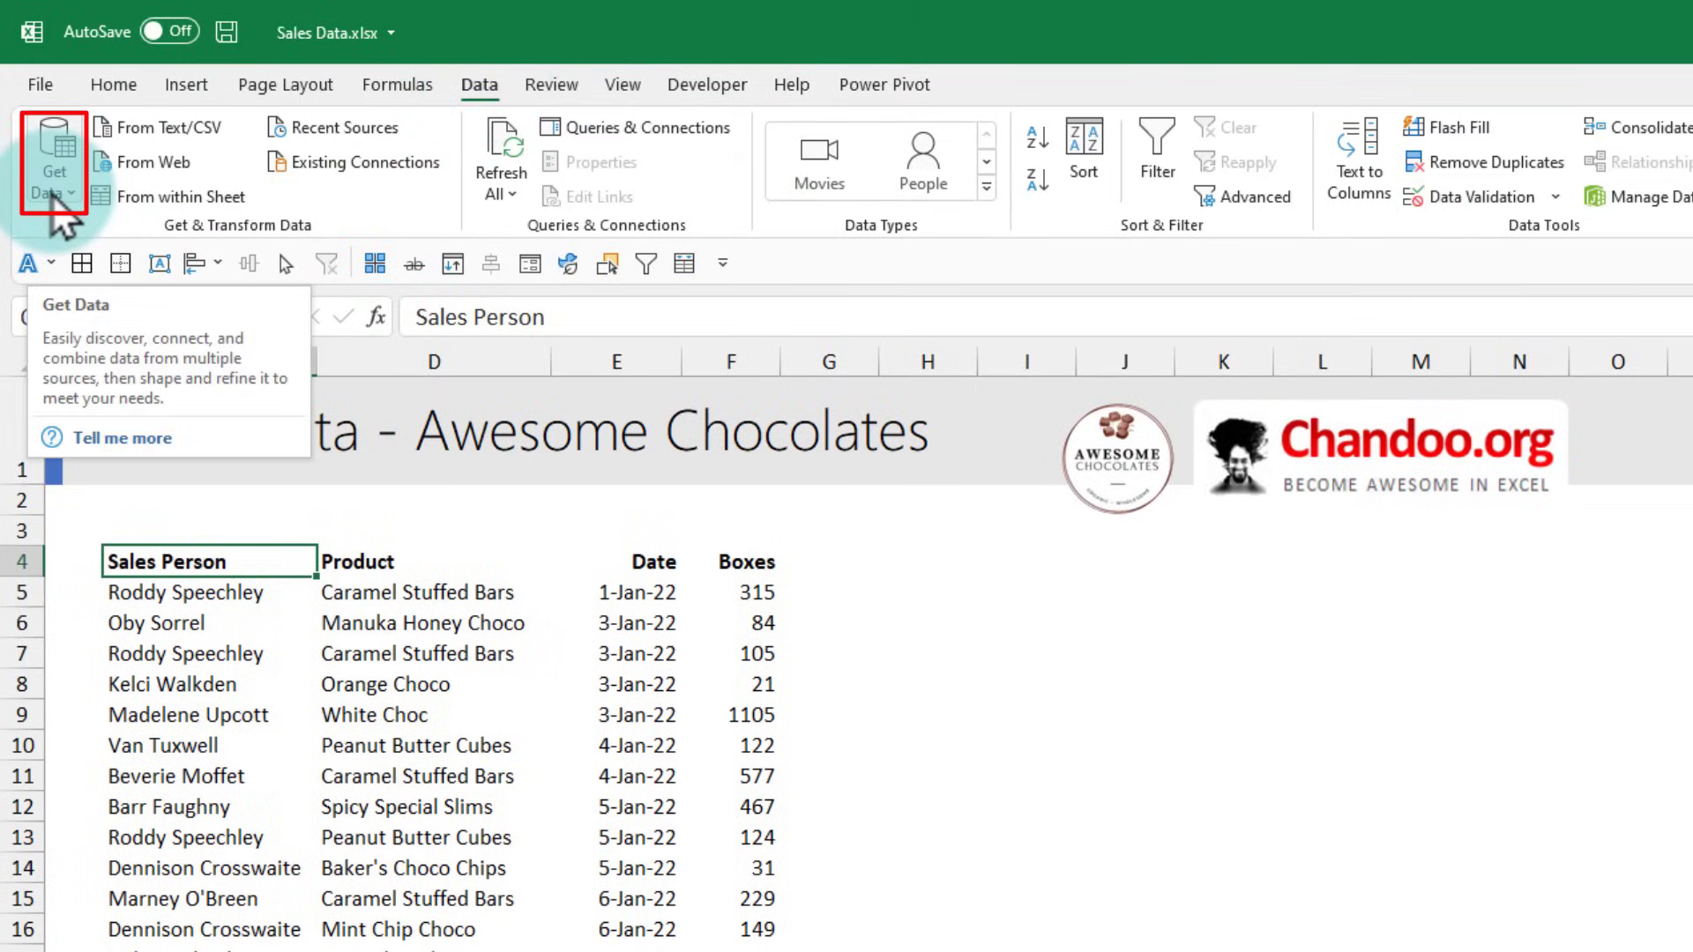
{"action": "left_click", "coordinate": [53, 162]}
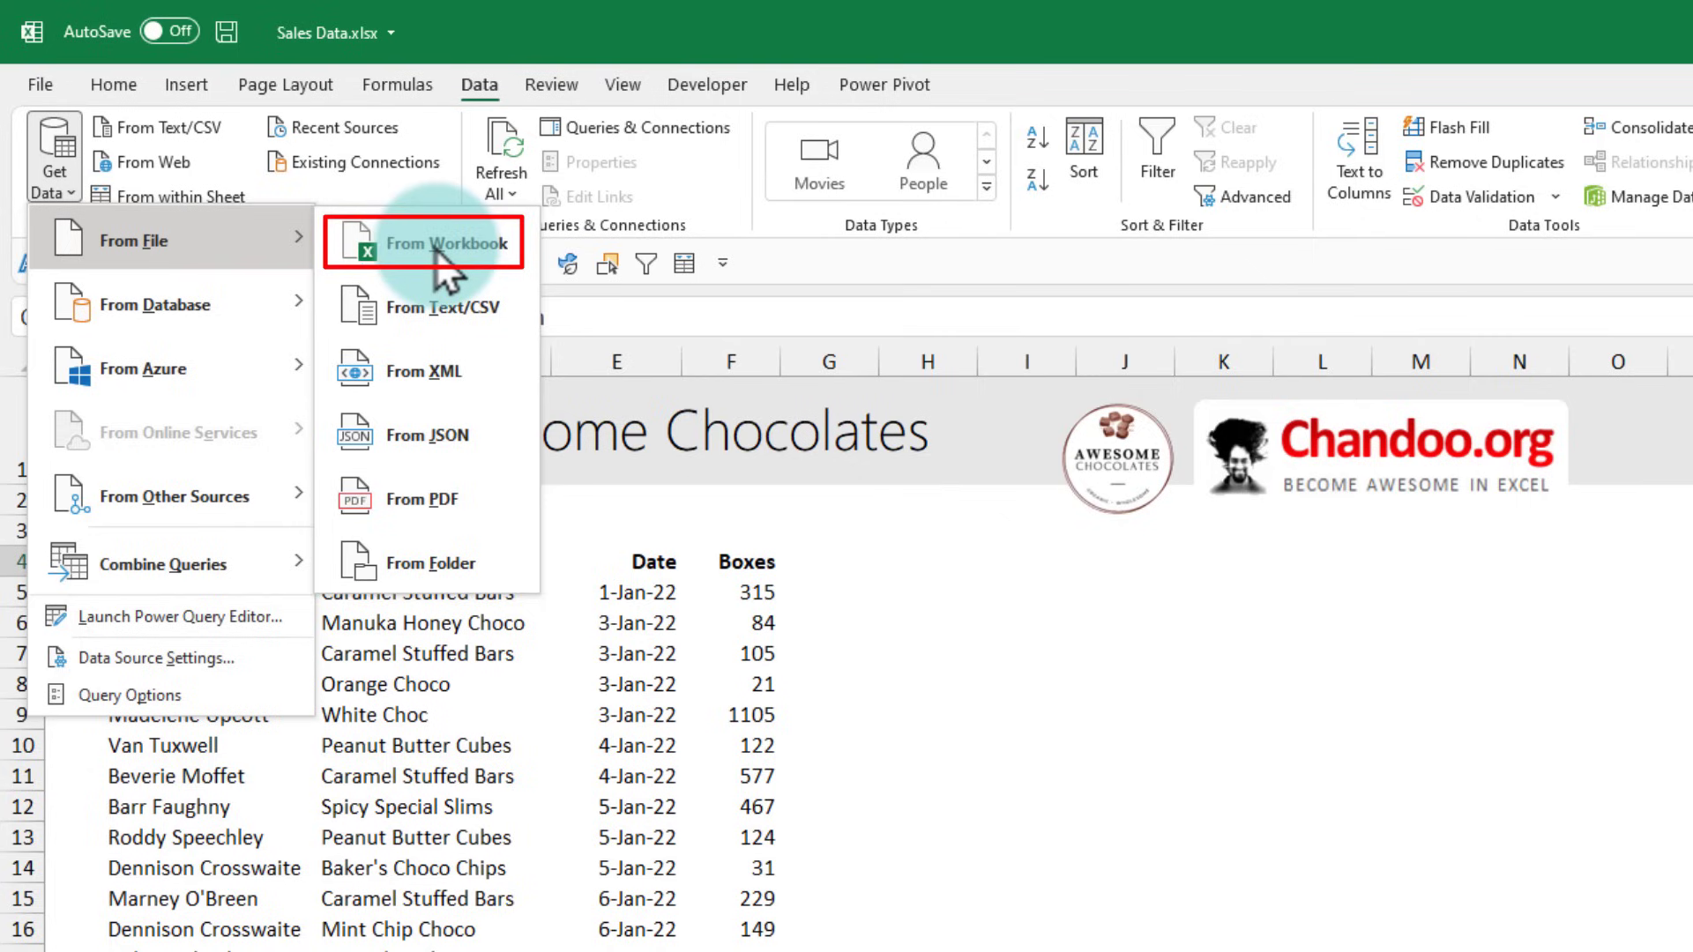
{"action": "mouse_move", "coordinate": [445, 244]}
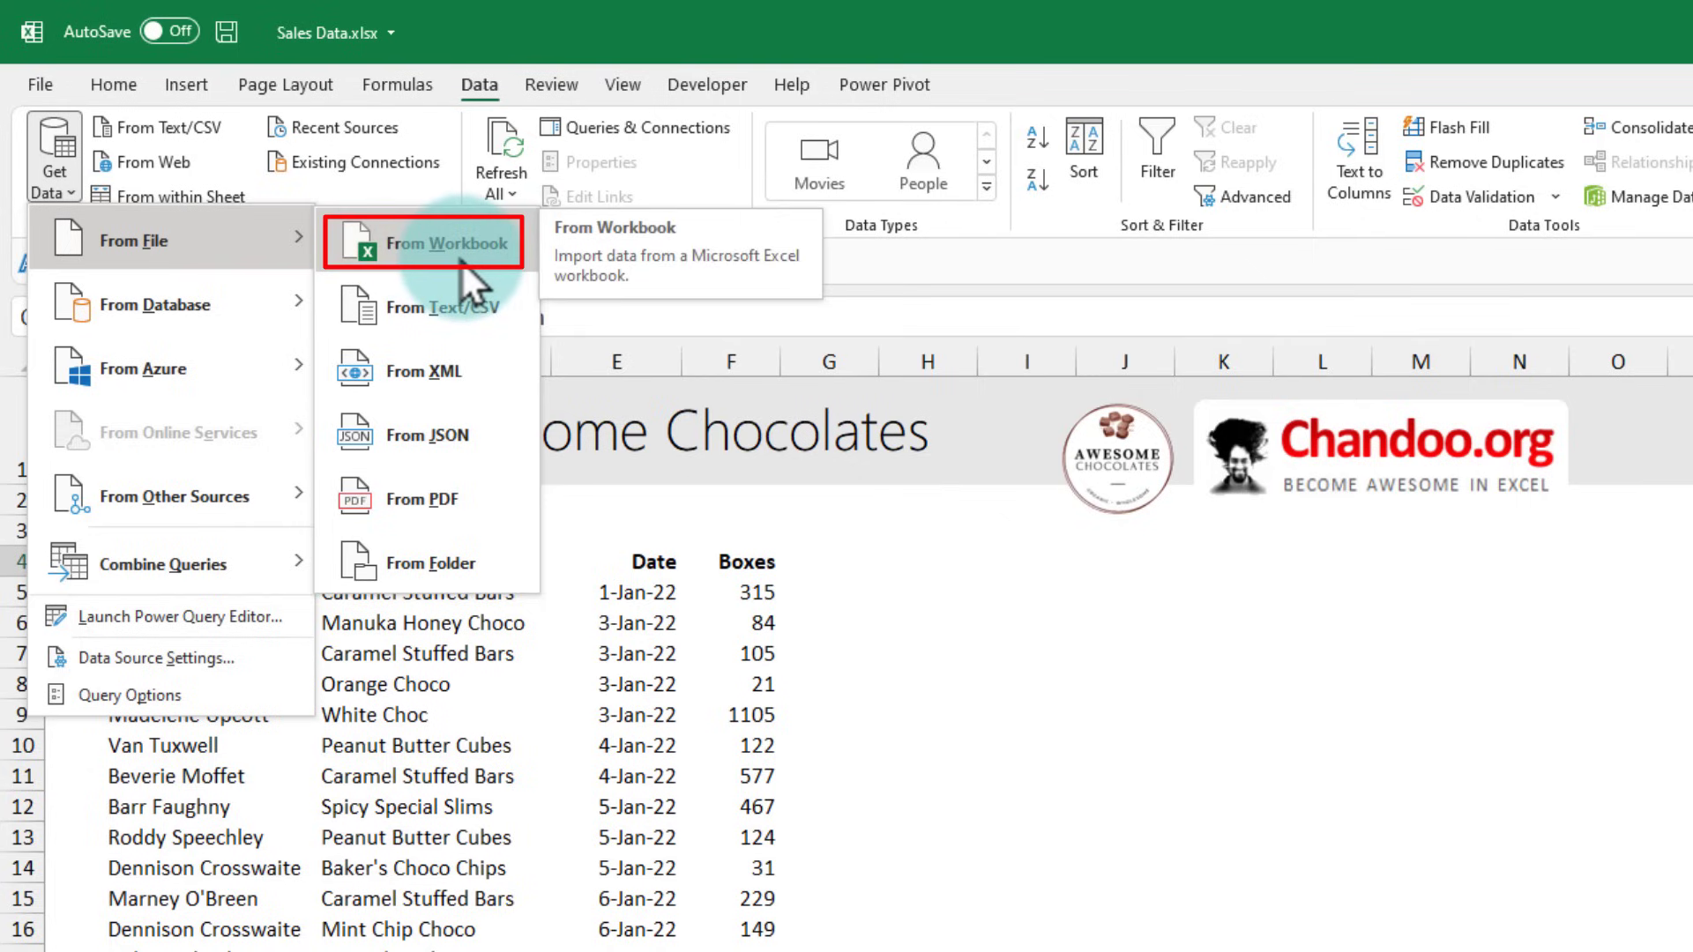
- Import from workbook Price List.xlsx so the Navigator lists its prices table and sheet
{"action": "left_click", "coordinate": [424, 243]}
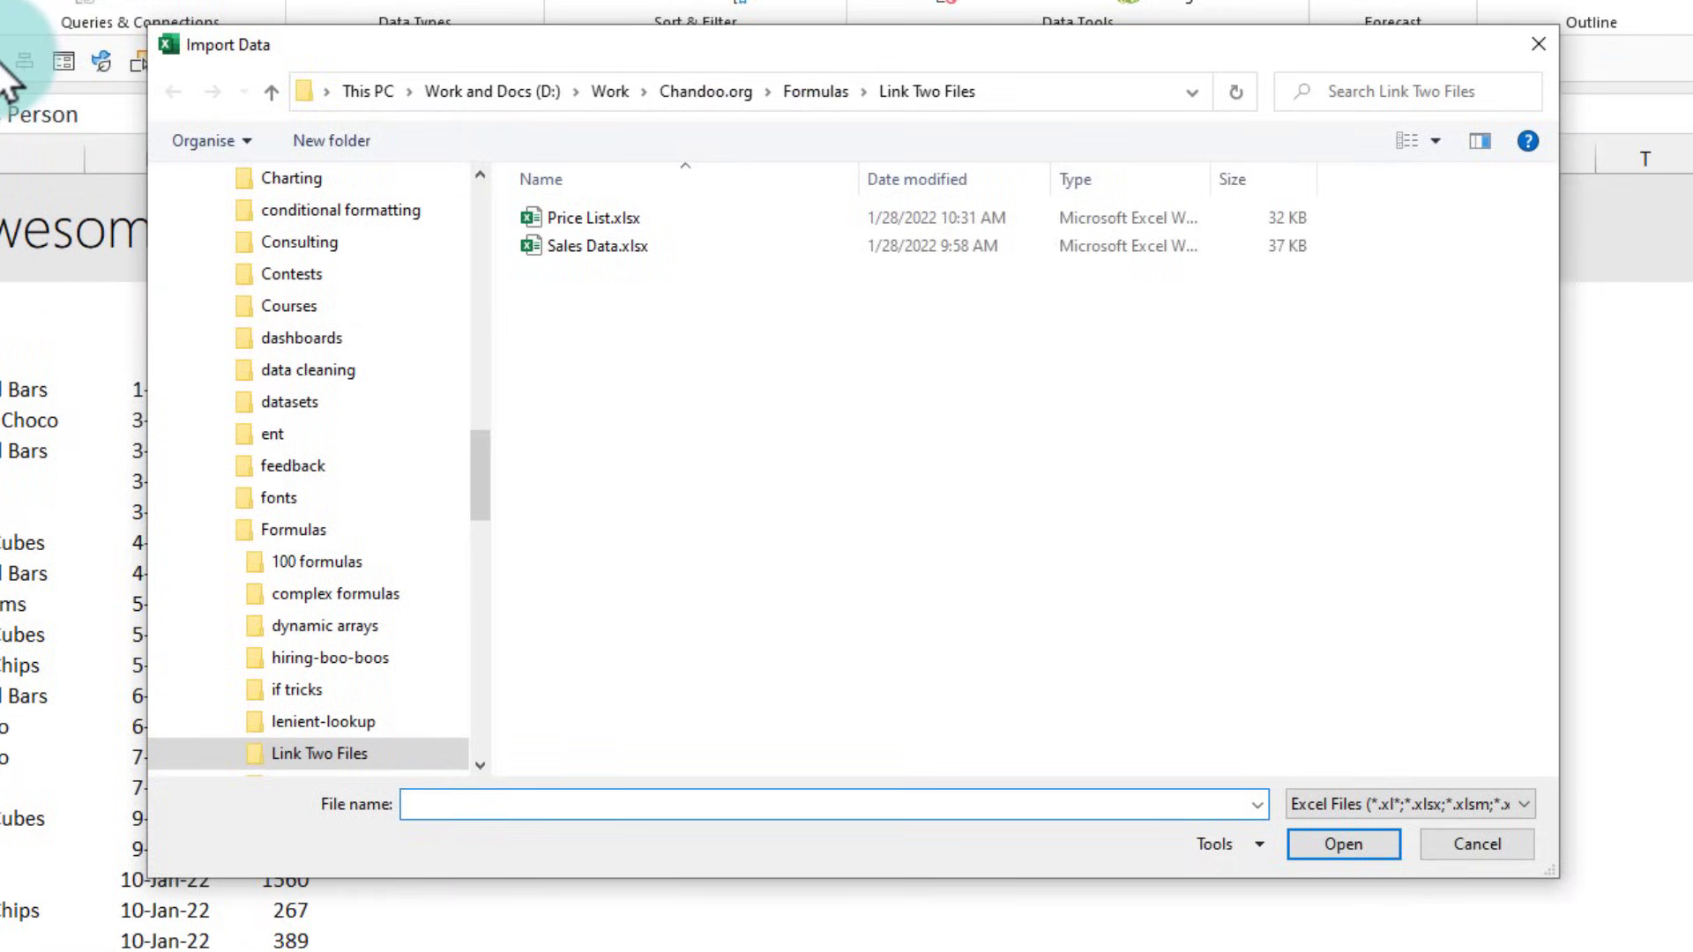
{"action": "left_click", "coordinate": [595, 217]}
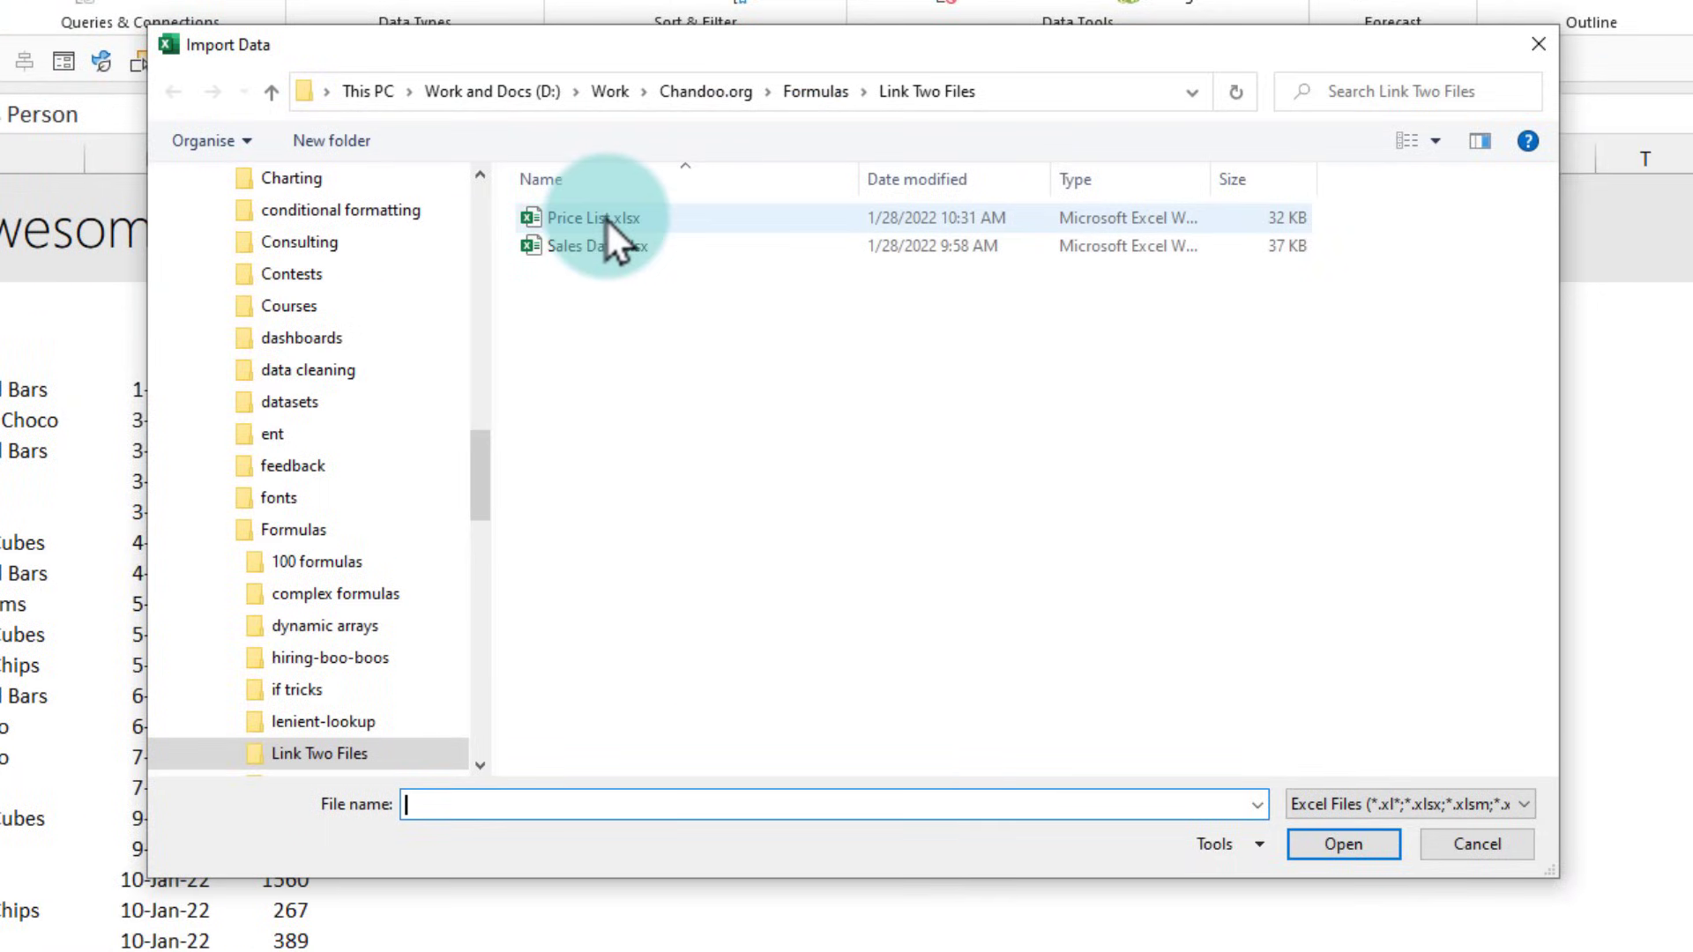
{"action": "left_click", "coordinate": [592, 217]}
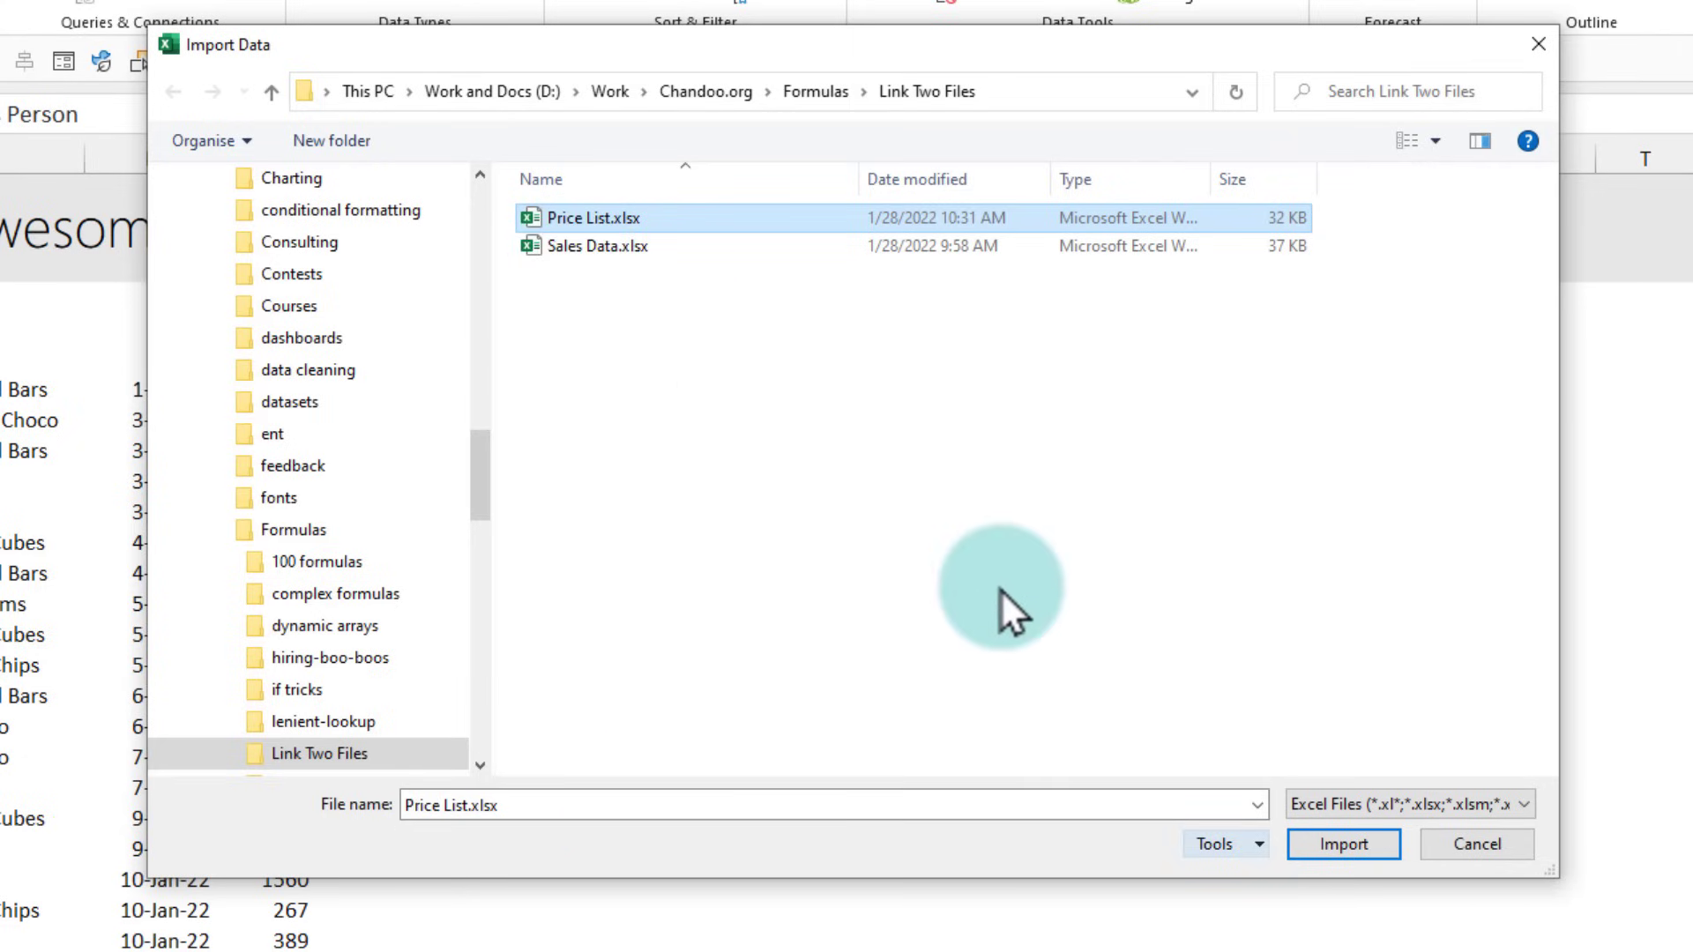
{"action": "left_click", "coordinate": [1343, 845]}
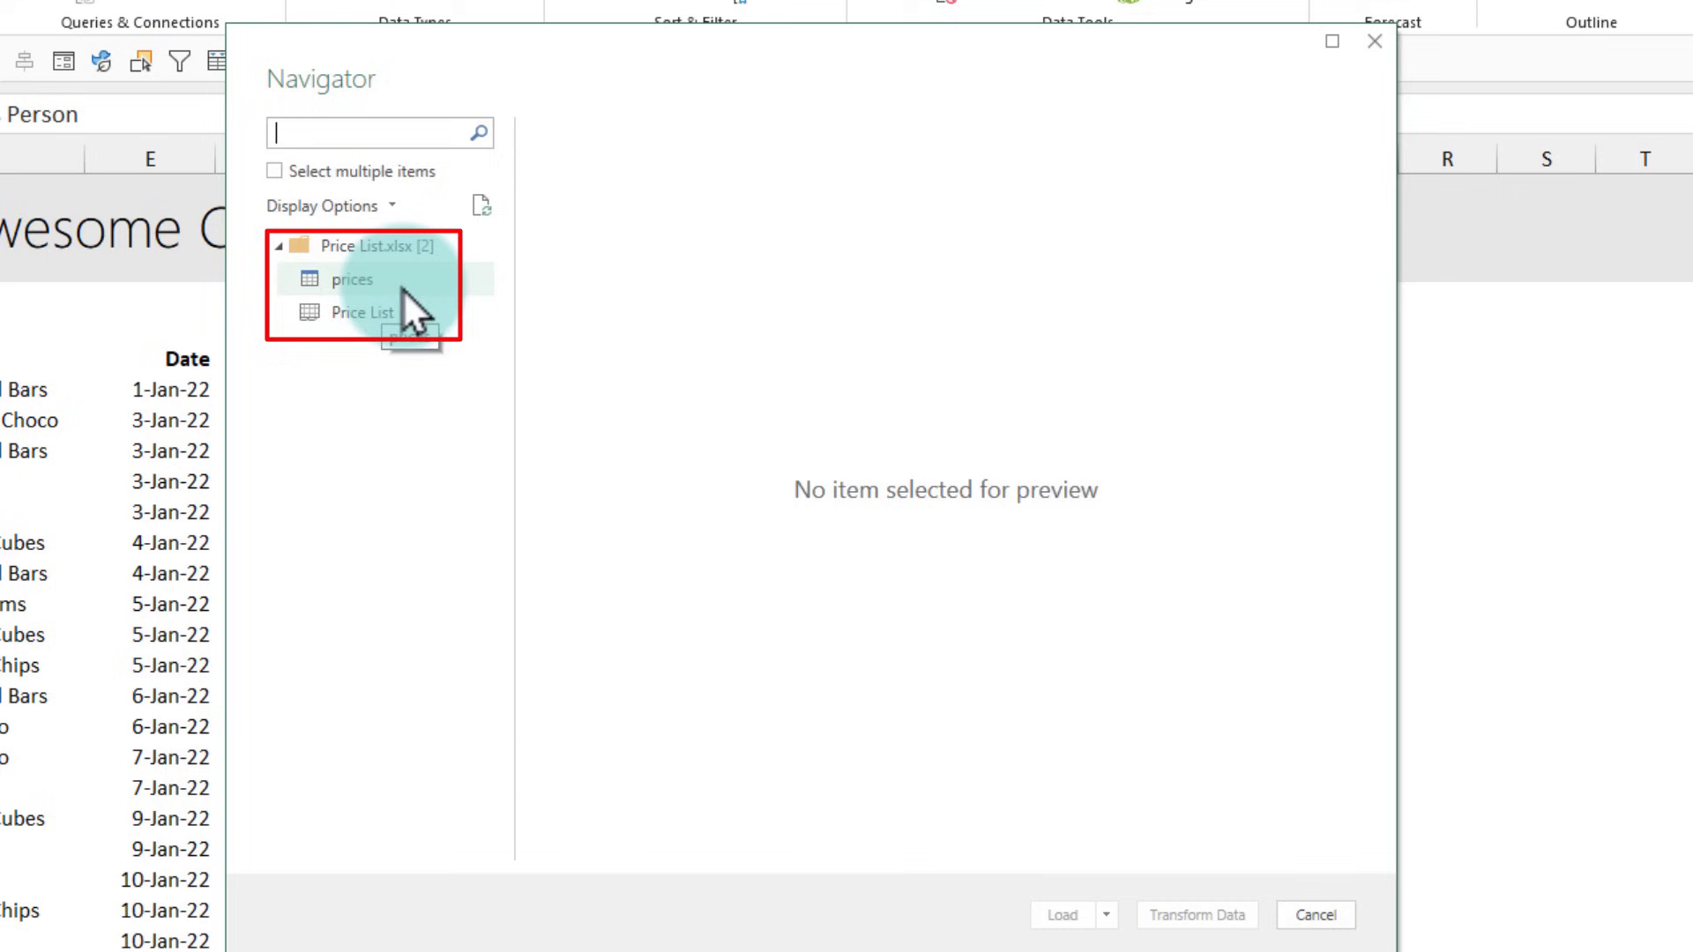
- Preview the prices table in the Navigator and load it into Sales Data
{"action": "left_click", "coordinate": [352, 280]}
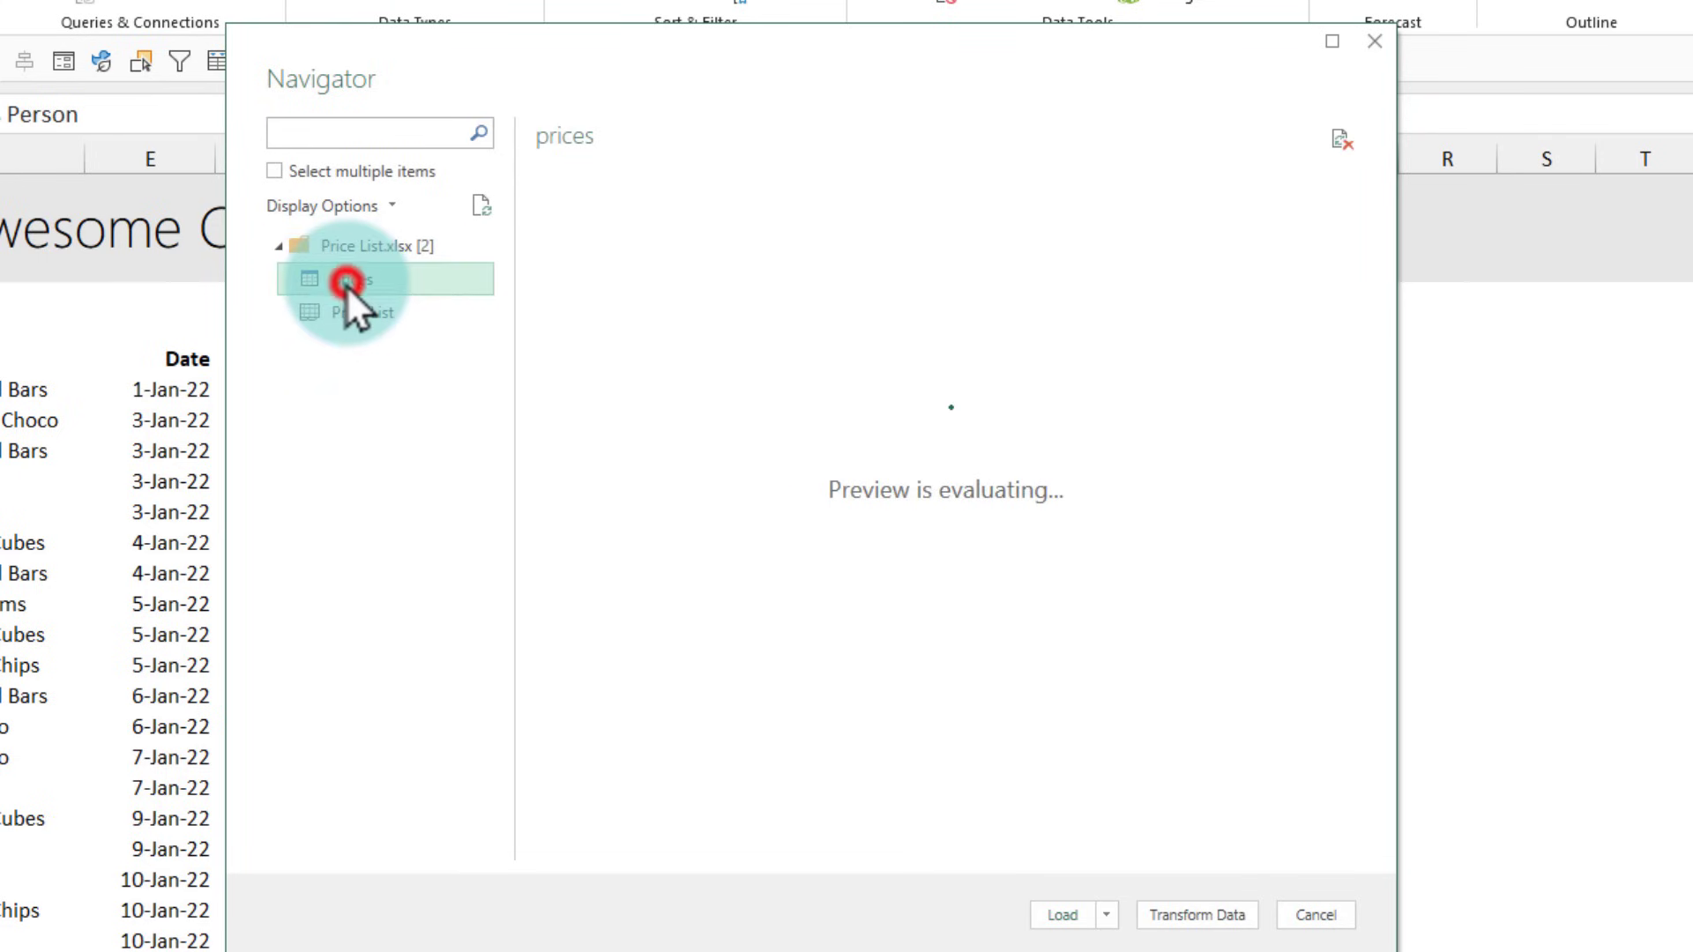
{"action": "left_click", "coordinate": [351, 279]}
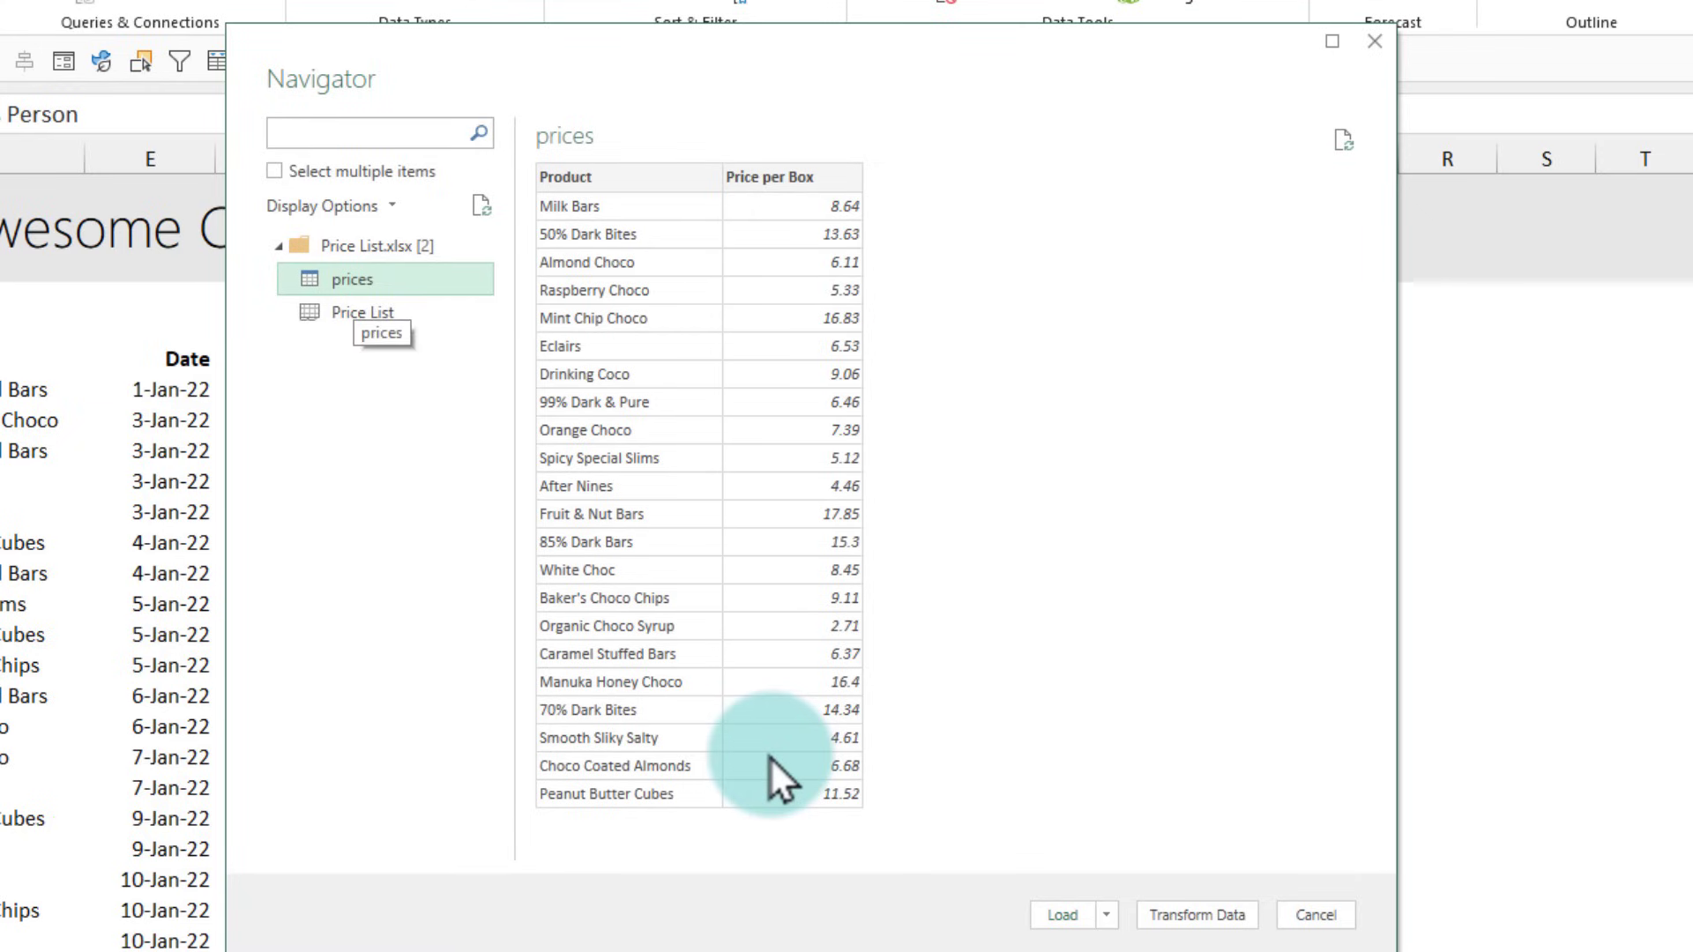
{"action": "mouse_move", "coordinate": [1070, 917]}
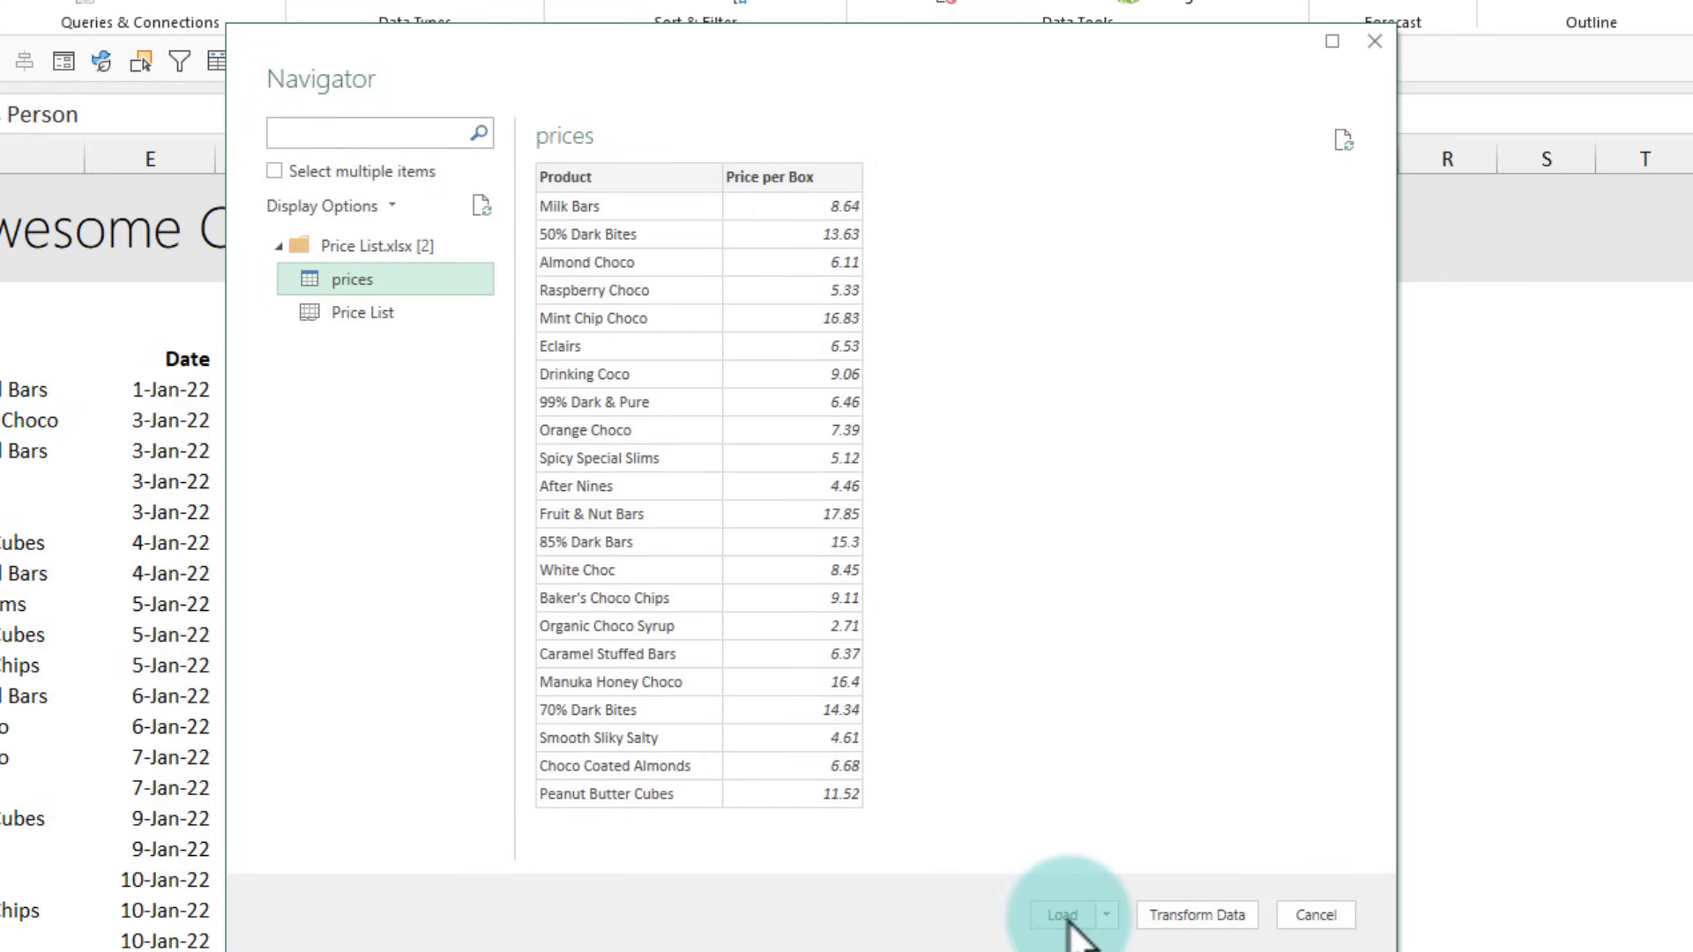
{"action": "left_click", "coordinate": [1062, 915]}
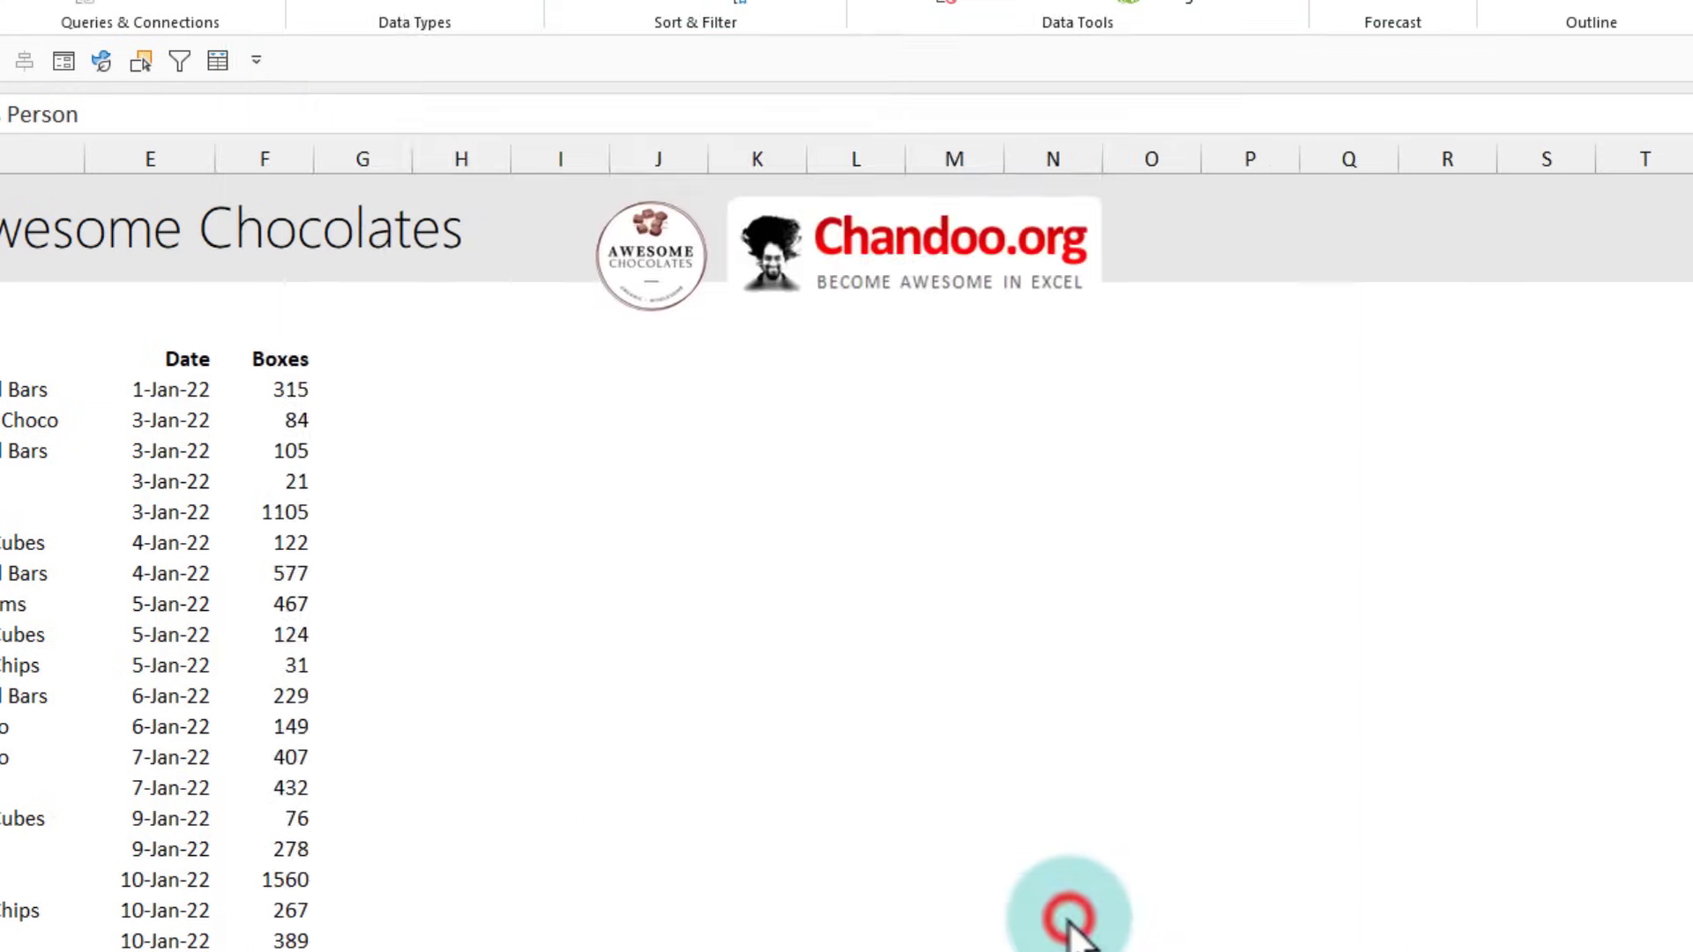
- Inspect the loaded prices table on its new sheet and return to the Sales Data sheet
{"action": "left_click", "coordinate": [157, 922]}
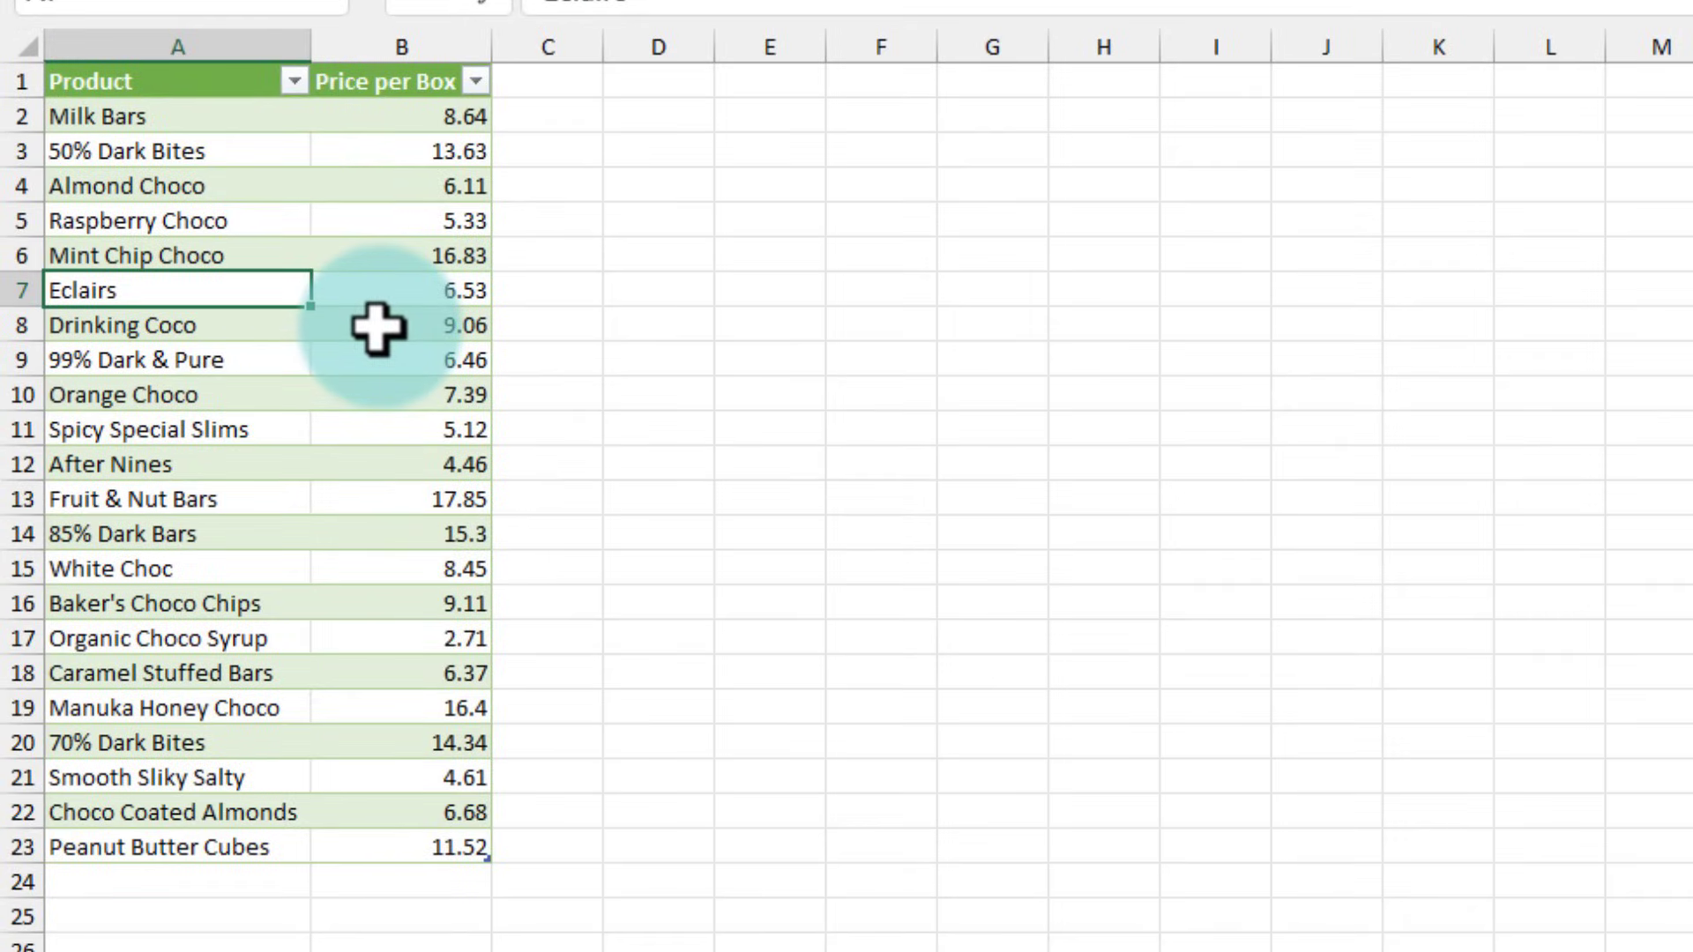
{"action": "mouse_move", "coordinate": [379, 266]}
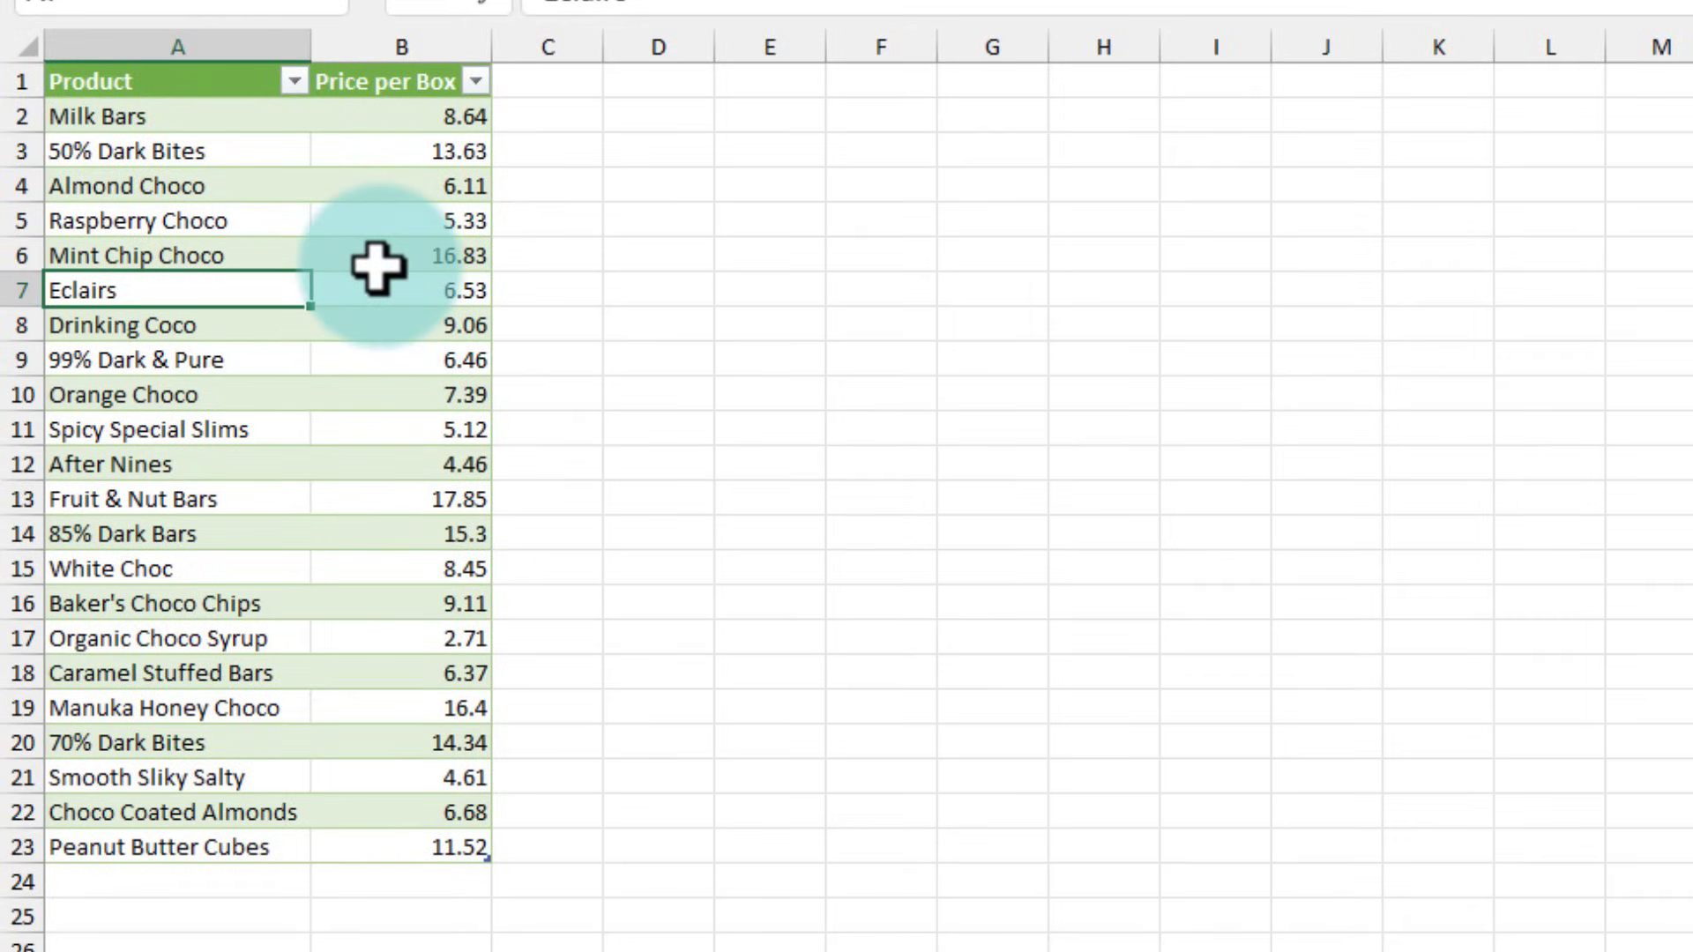
{"action": "right_click", "coordinate": [400, 254]}
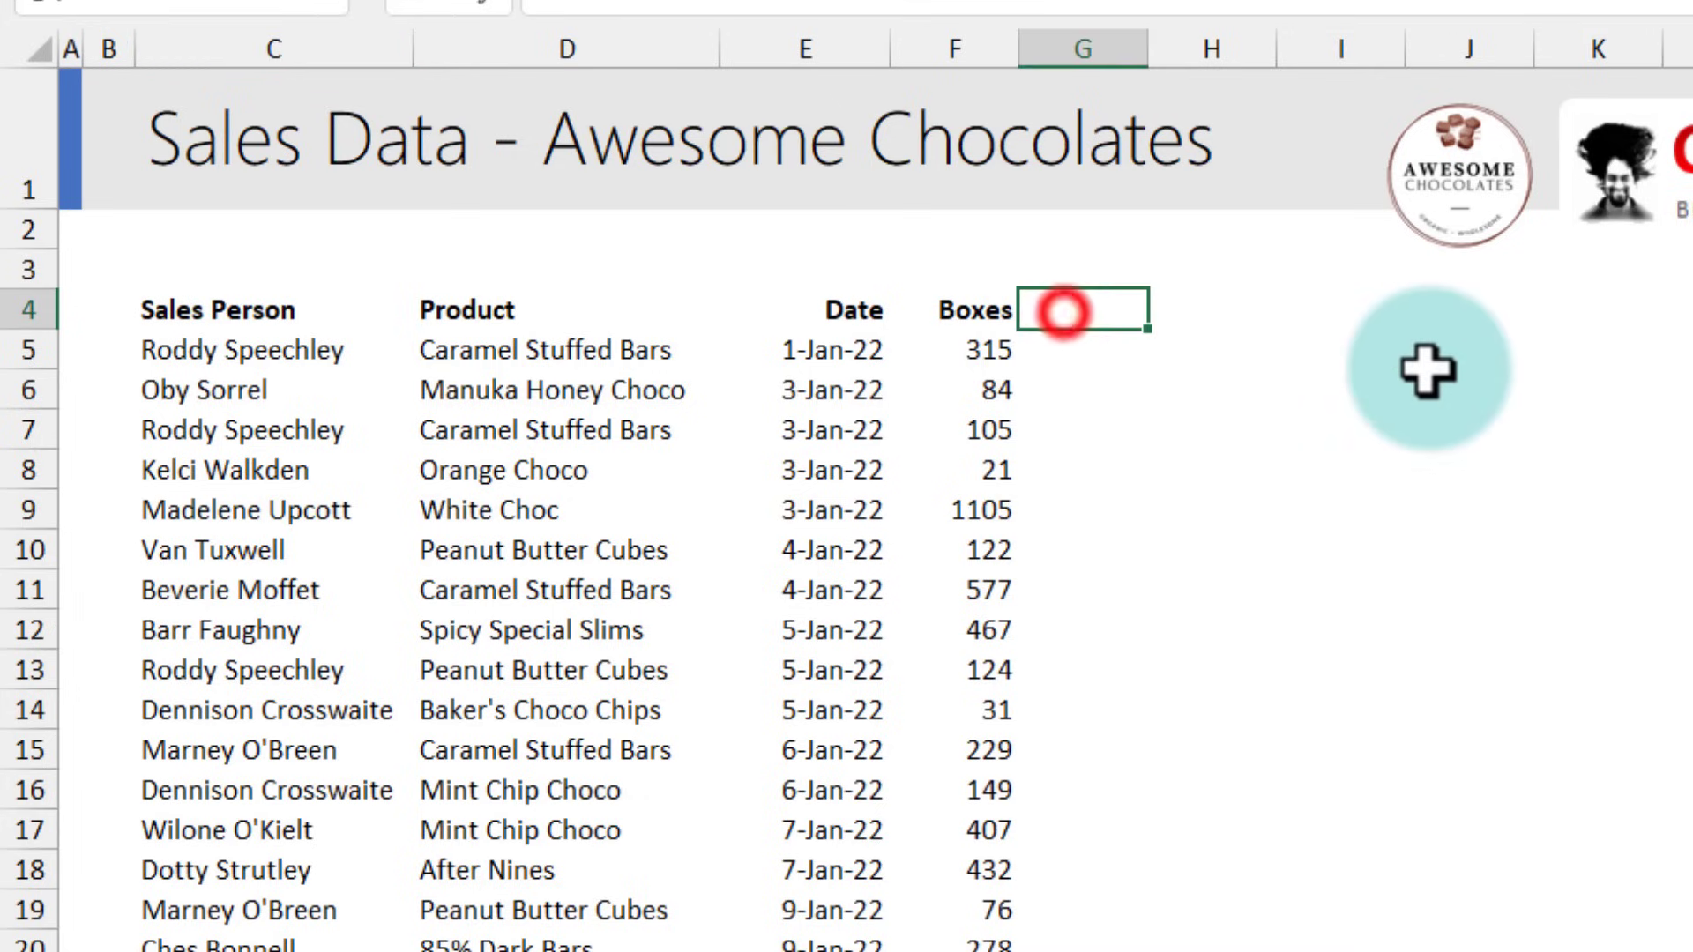
- Add an Amount header and =F5*XLOOKUP(D5,prices[Product],prices[Price per Box]) giving 2006.55
{"action": "type", "text": "Amount"}
{"action": "left_click", "coordinate": [1084, 351]}
{"action": "type", "text": "=F5"}
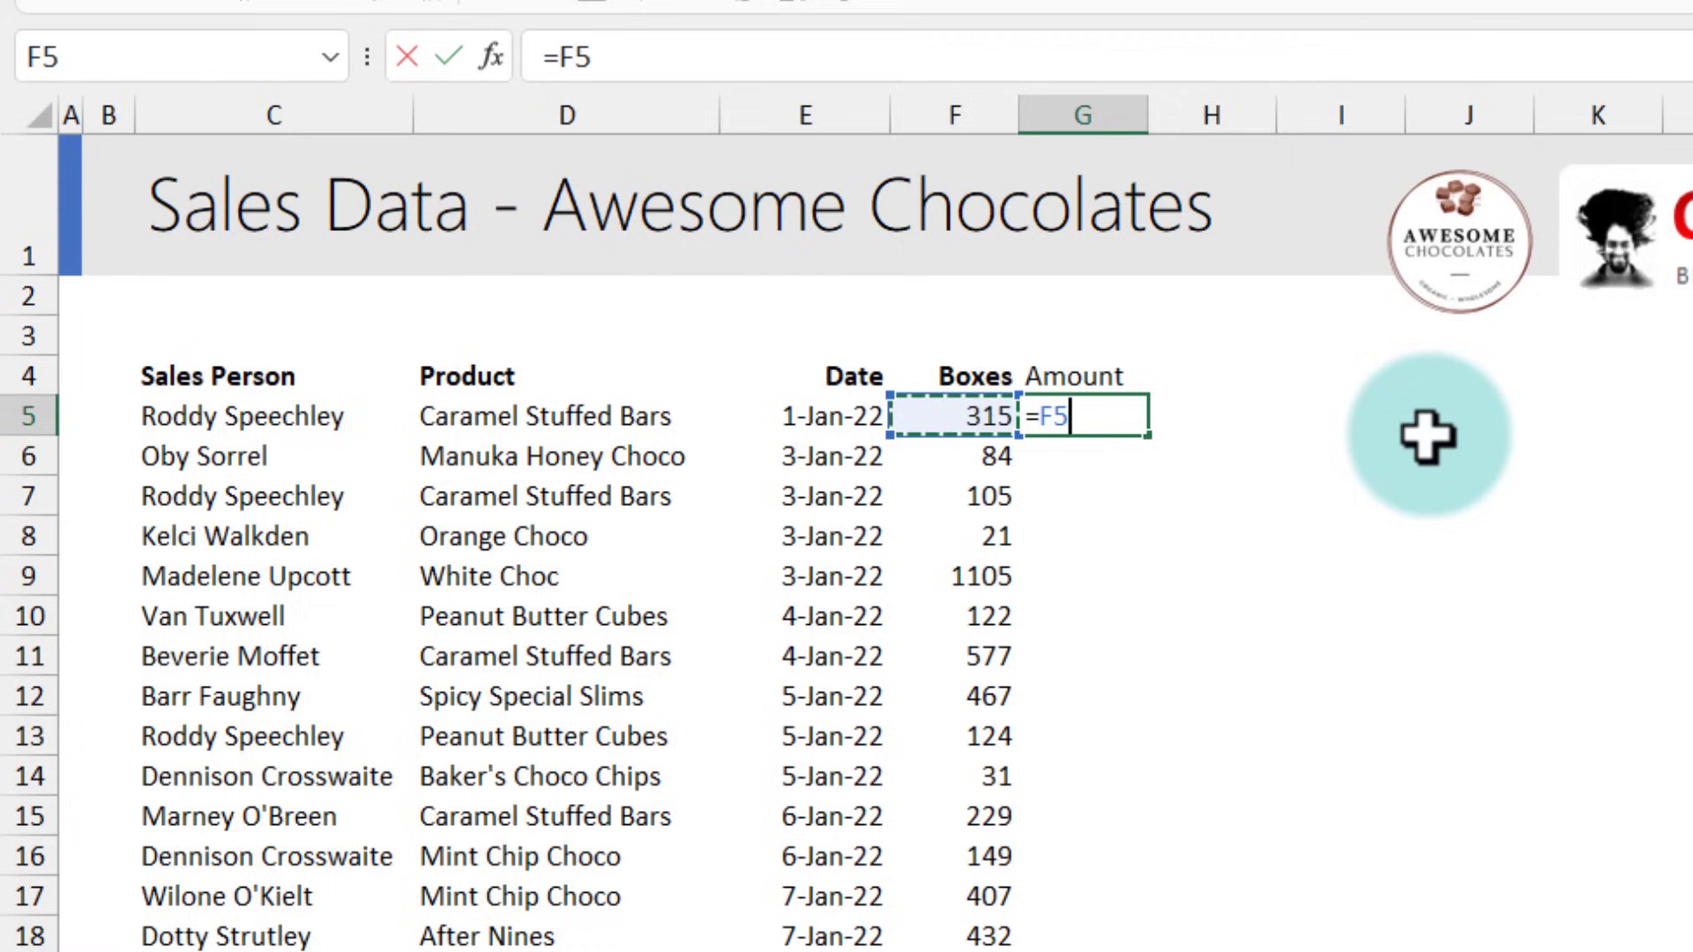
{"action": "type", "text": "*XLOOKUP("}
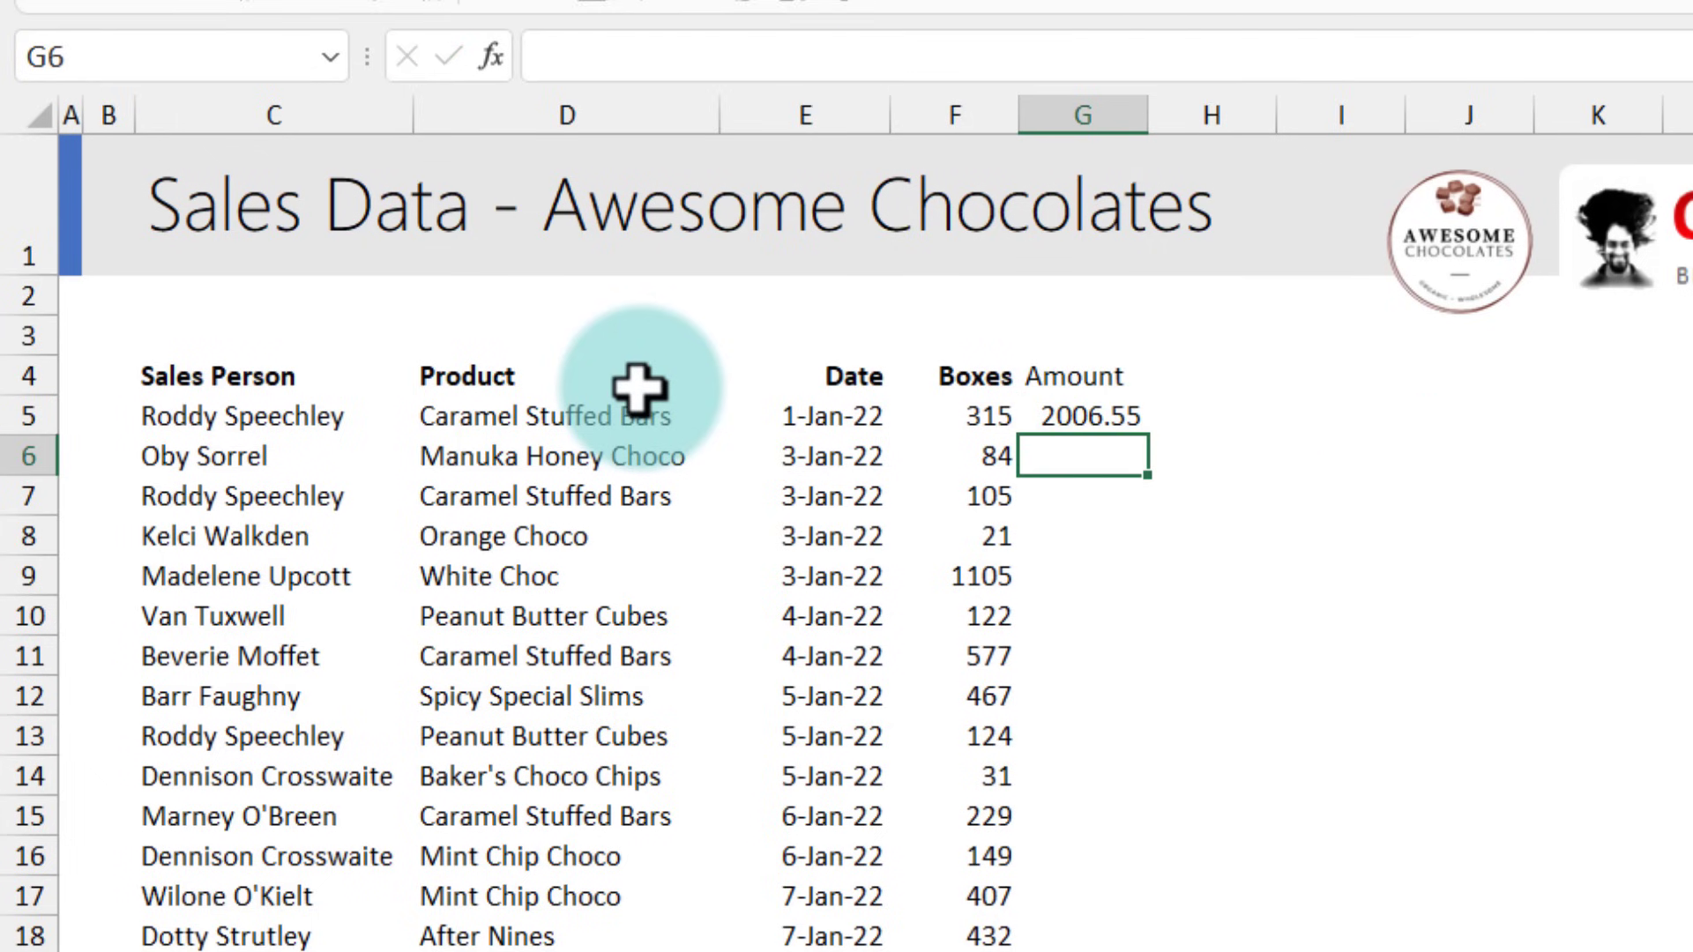
{"action": "left_click", "coordinate": [1083, 416]}
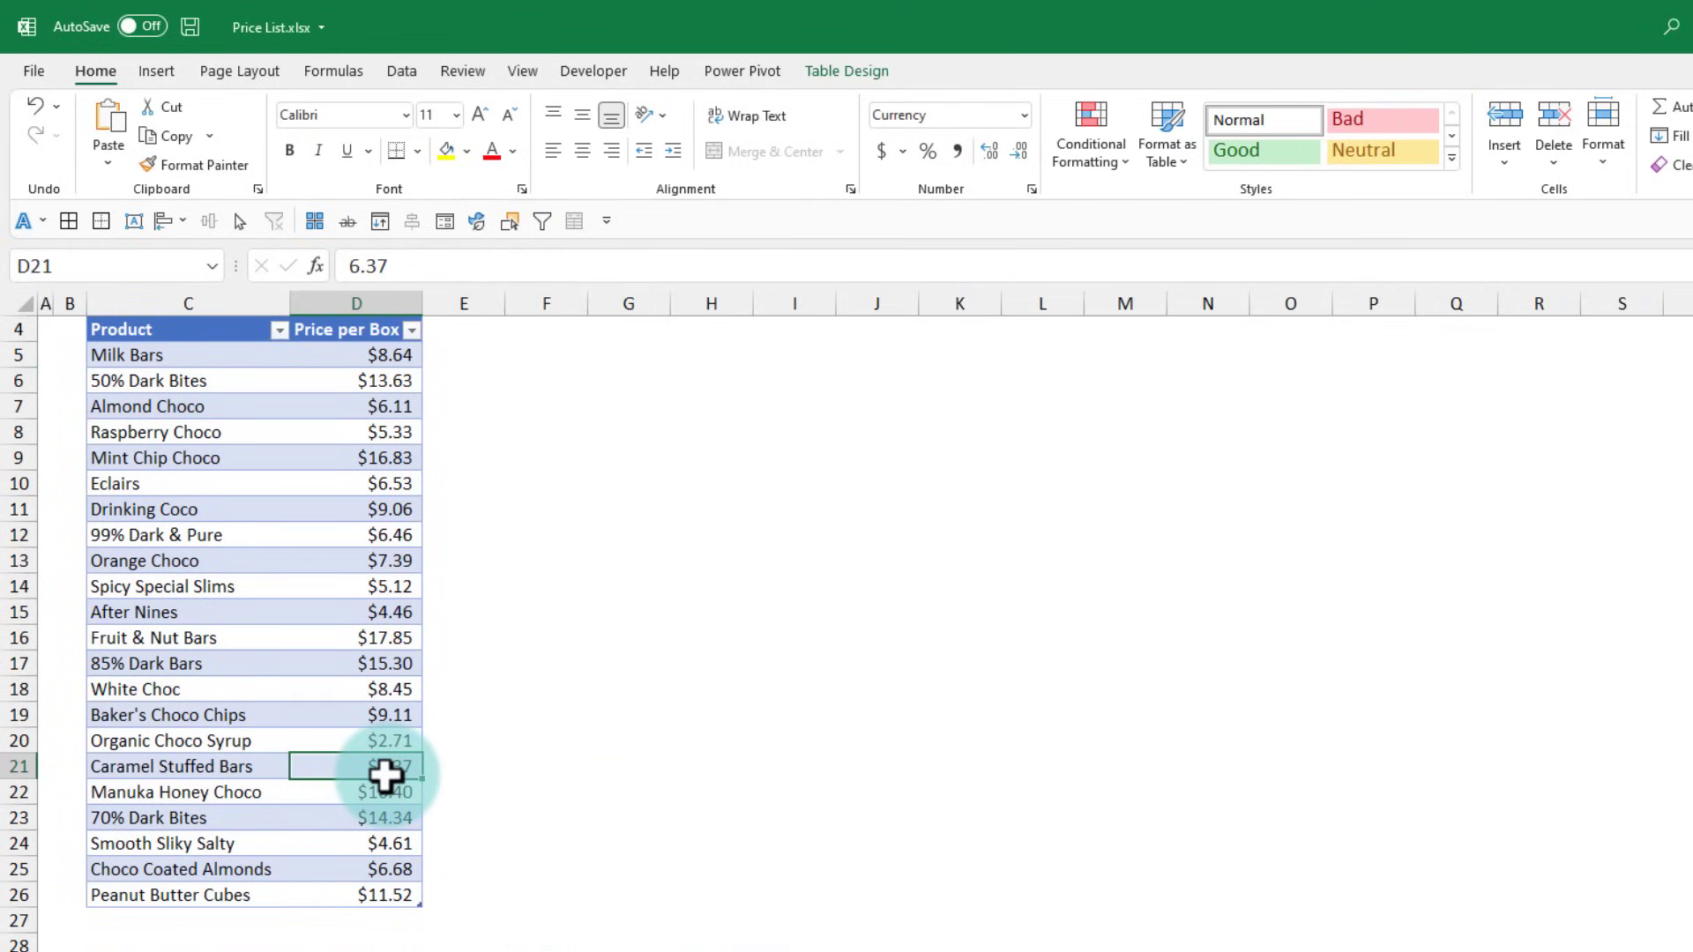
{"action": "mouse_move", "coordinate": [865, 771]}
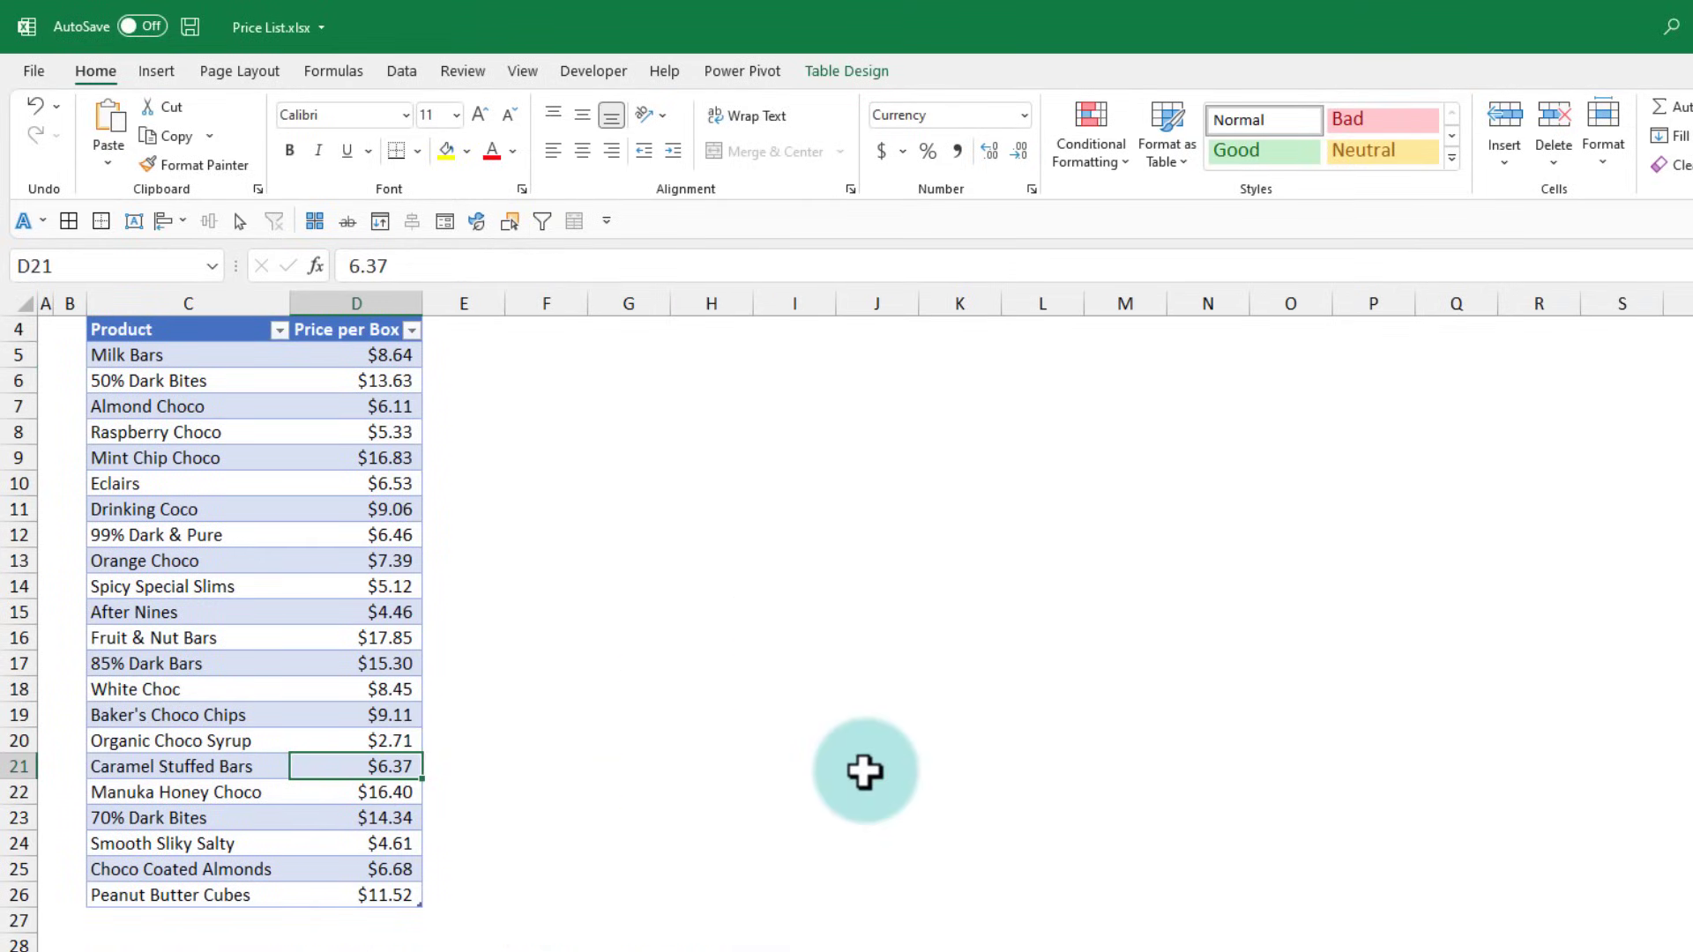
- Set the Caramel Stuffed Bars price to 9.4 in Price List.xlsx
{"action": "type", "text": "9.4"}
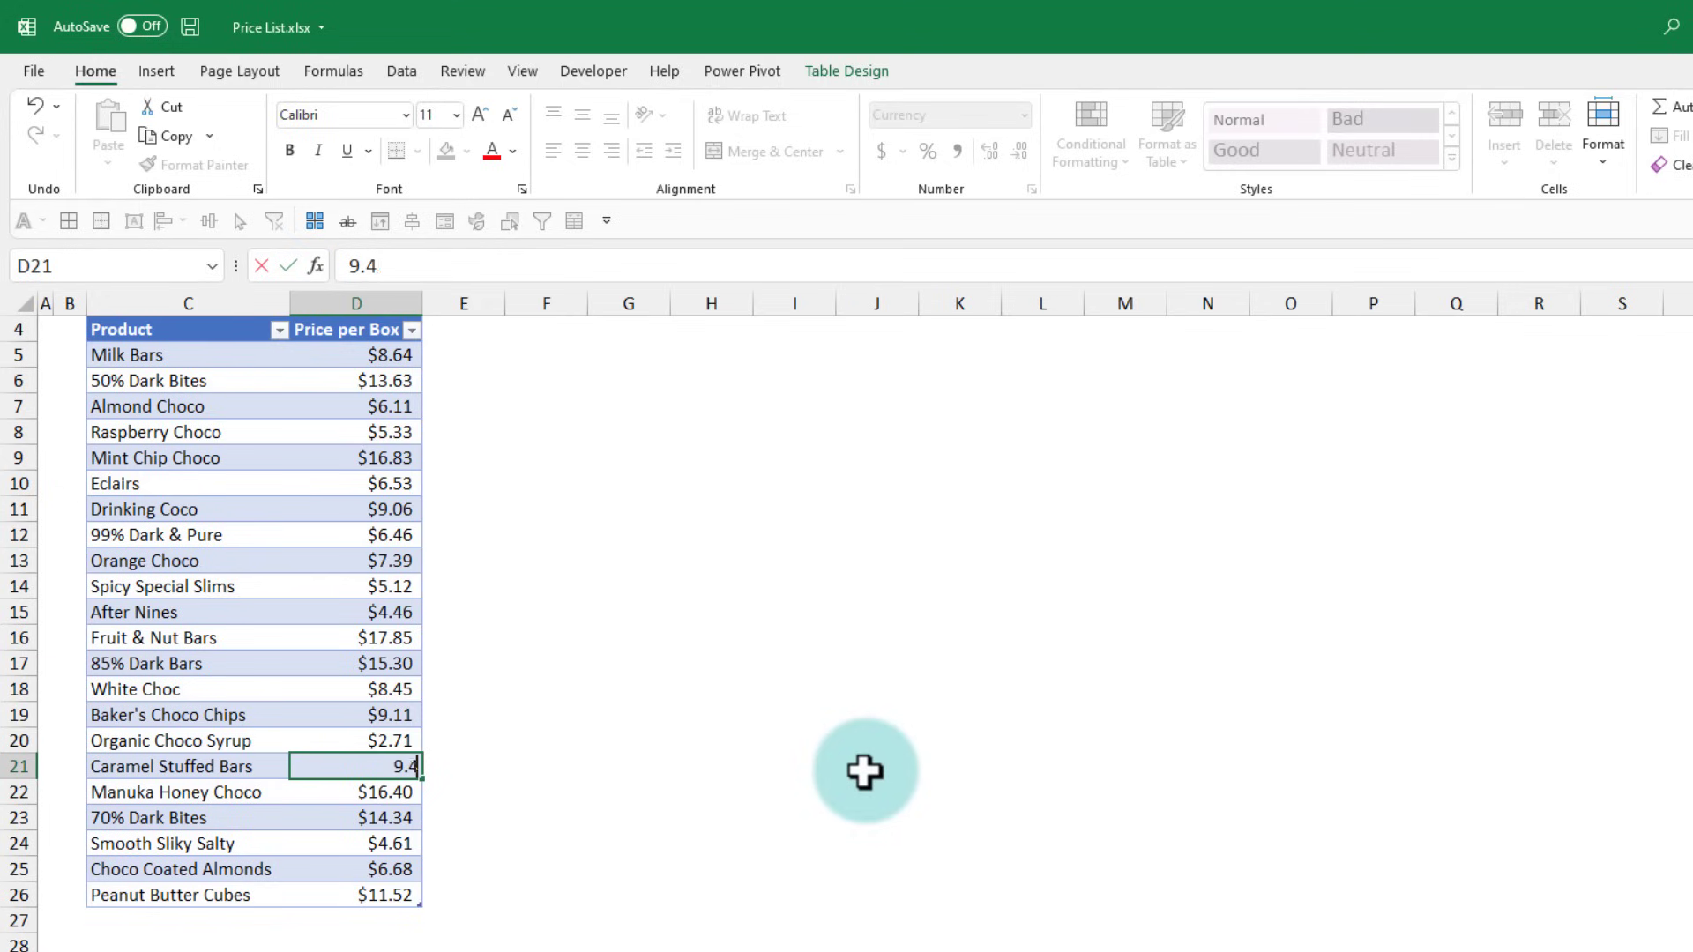
{"action": "key", "text": "enter"}
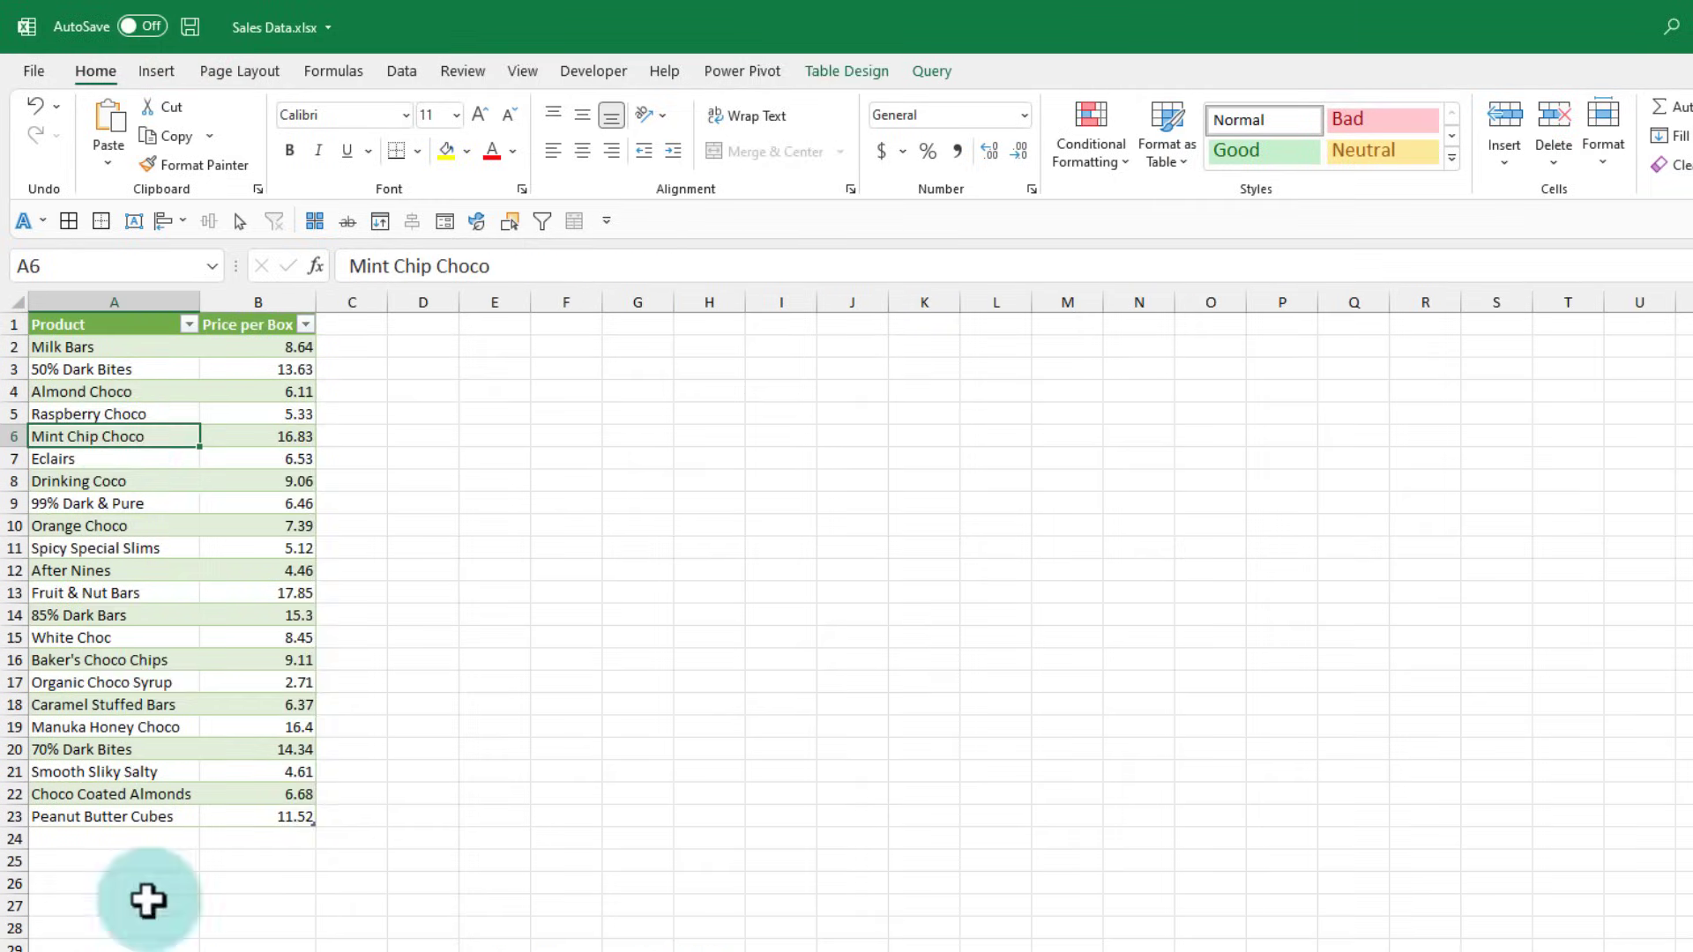
- Refresh the imported prices table so Caramel Stuffed Bars updates to 9.4
{"action": "right_click", "coordinate": [86, 436]}
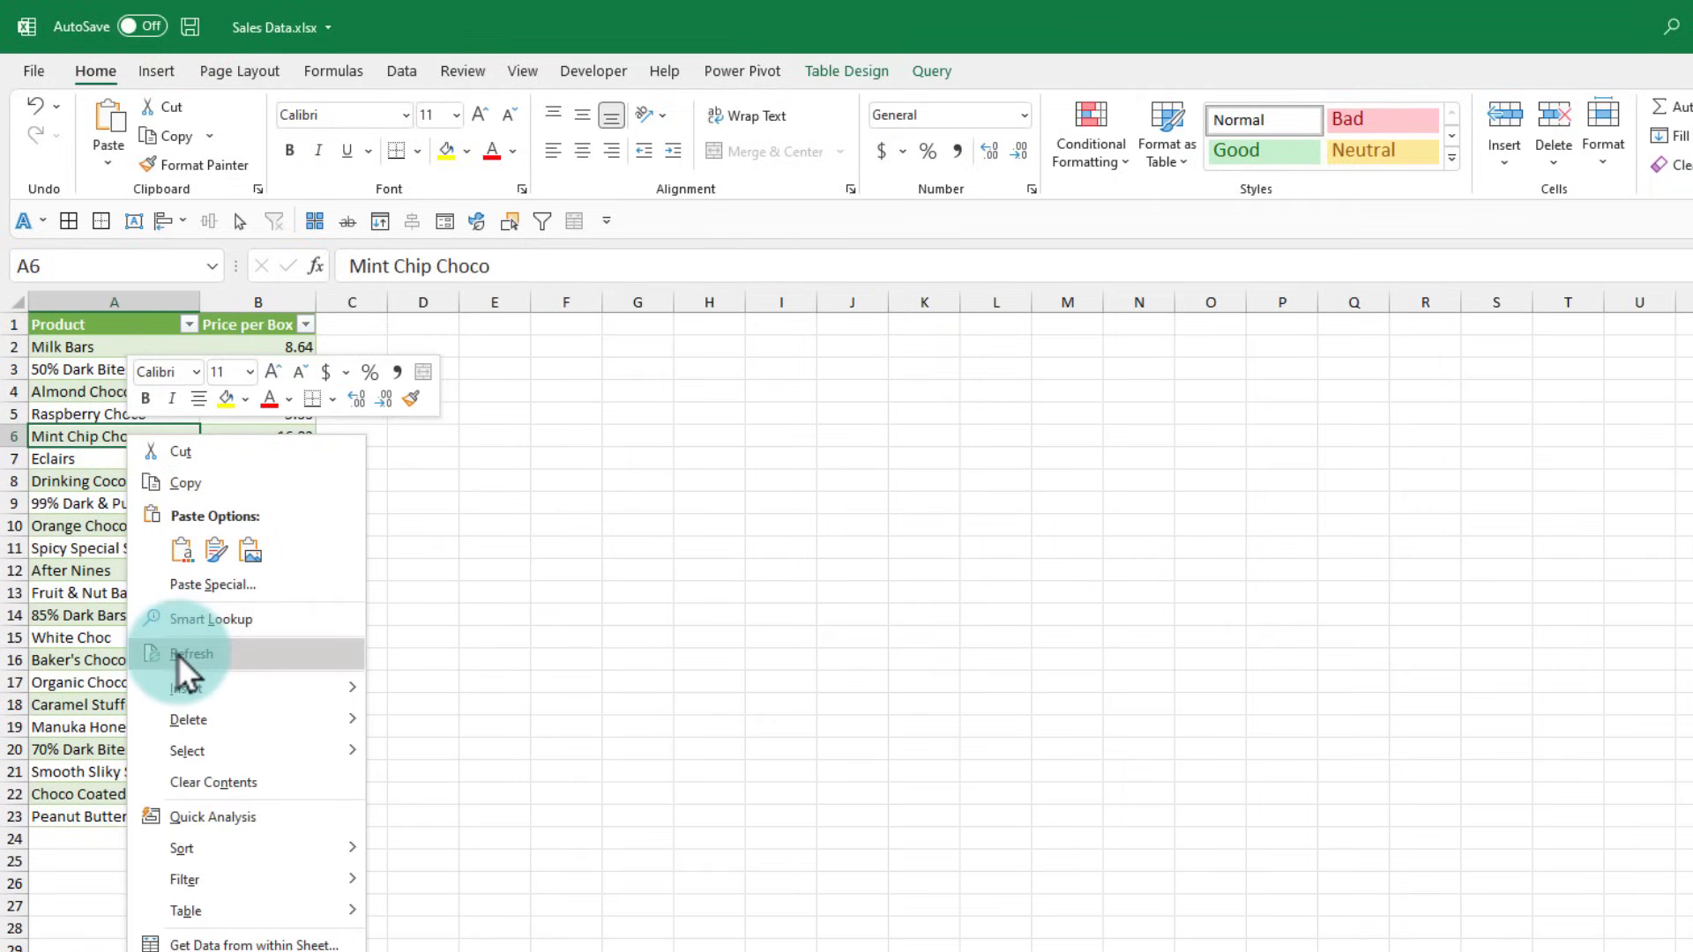
{"action": "left_click", "coordinate": [190, 653]}
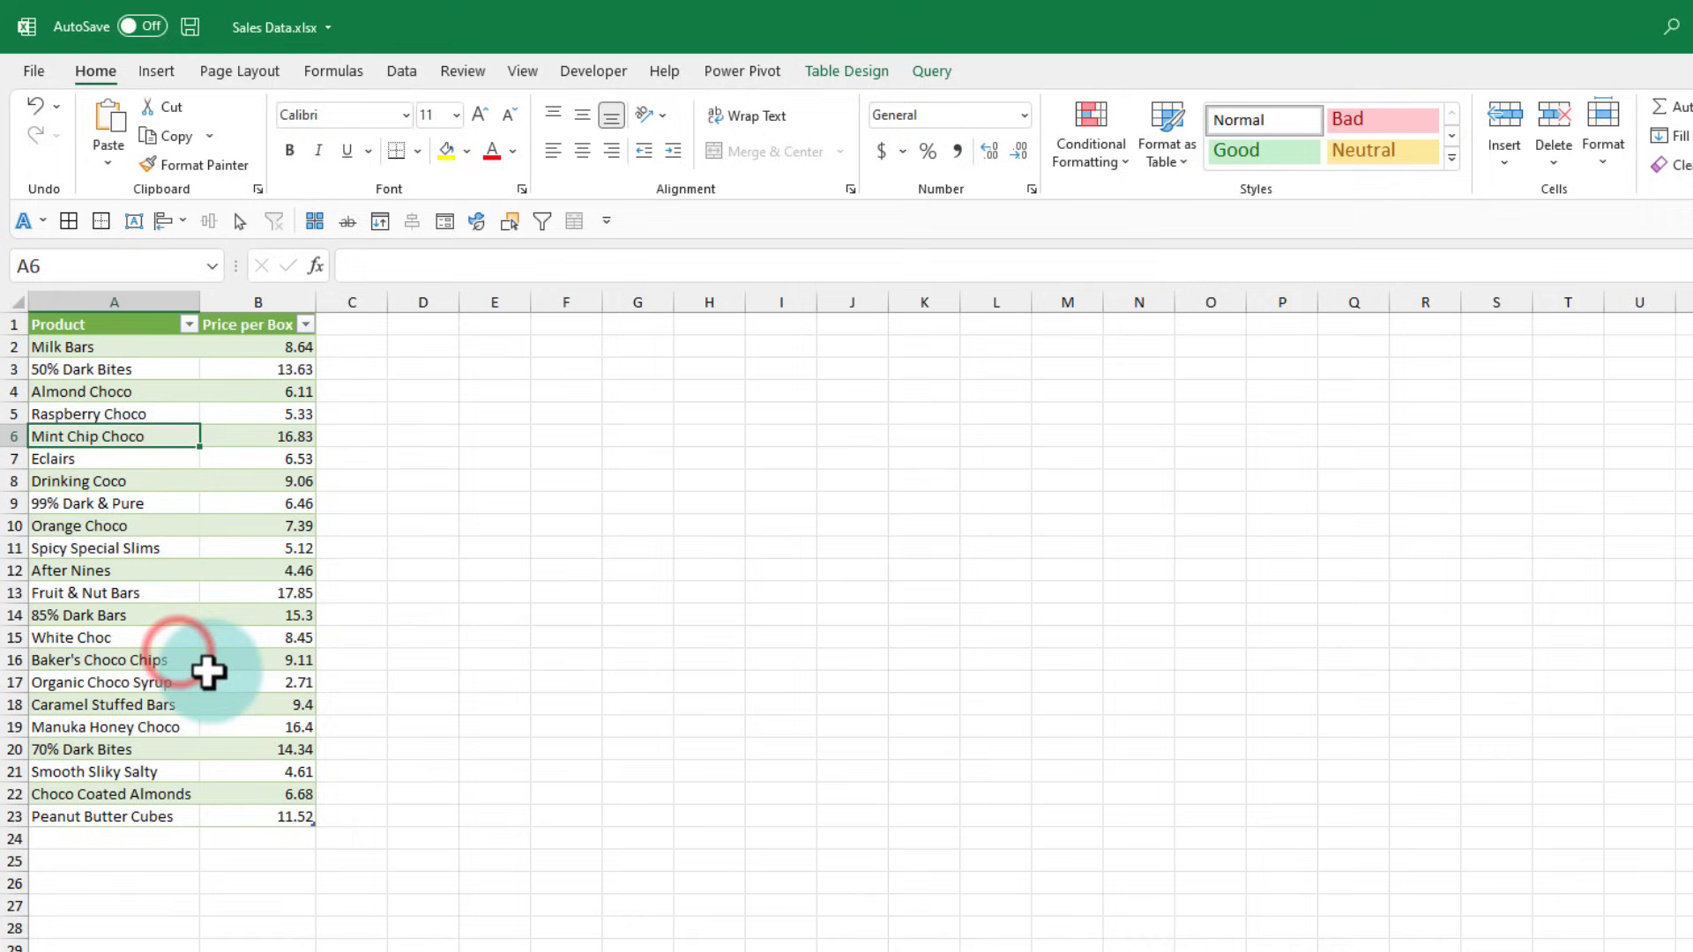